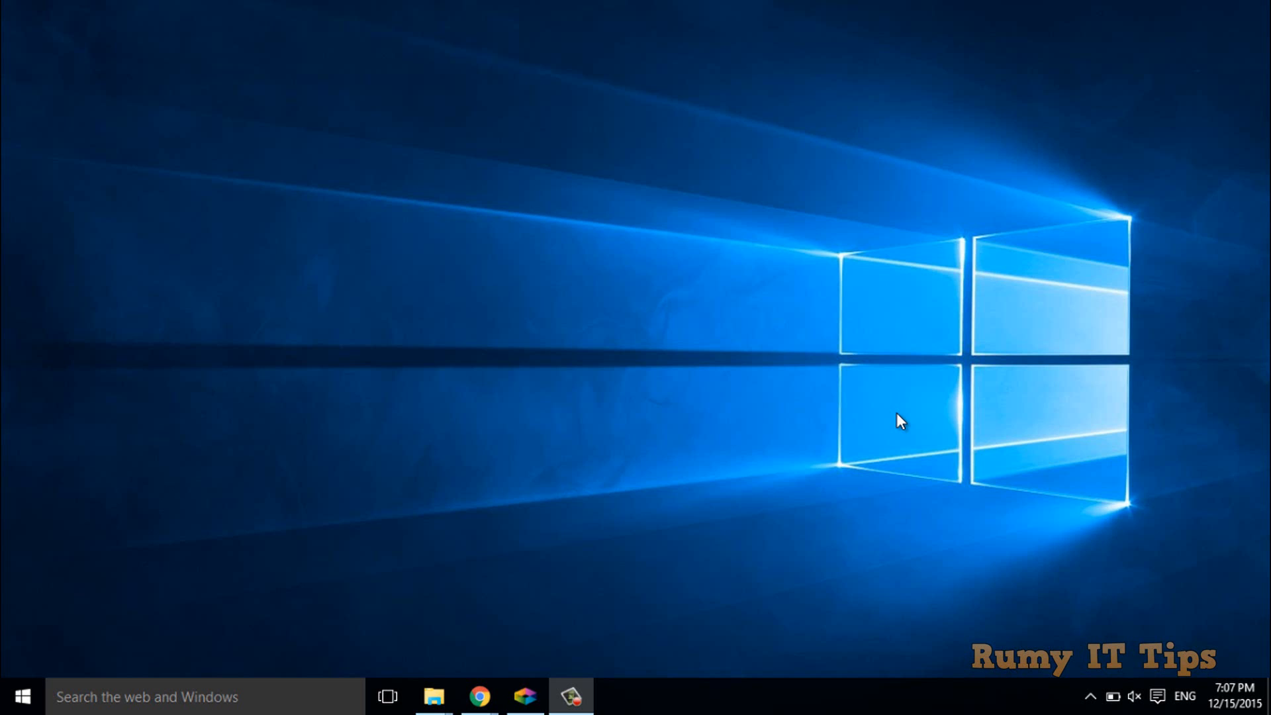
mouse_move(481, 696)
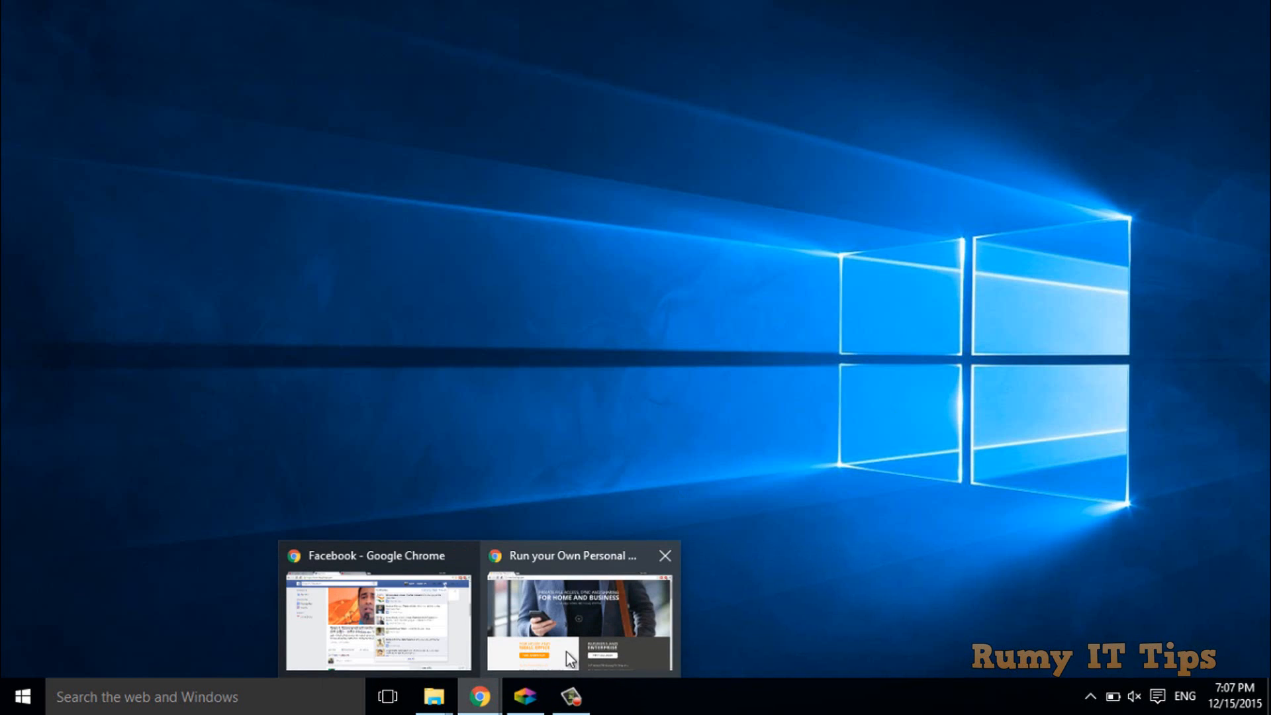
Switch to the Chrome window showing the tonido.com home page.
click(579, 617)
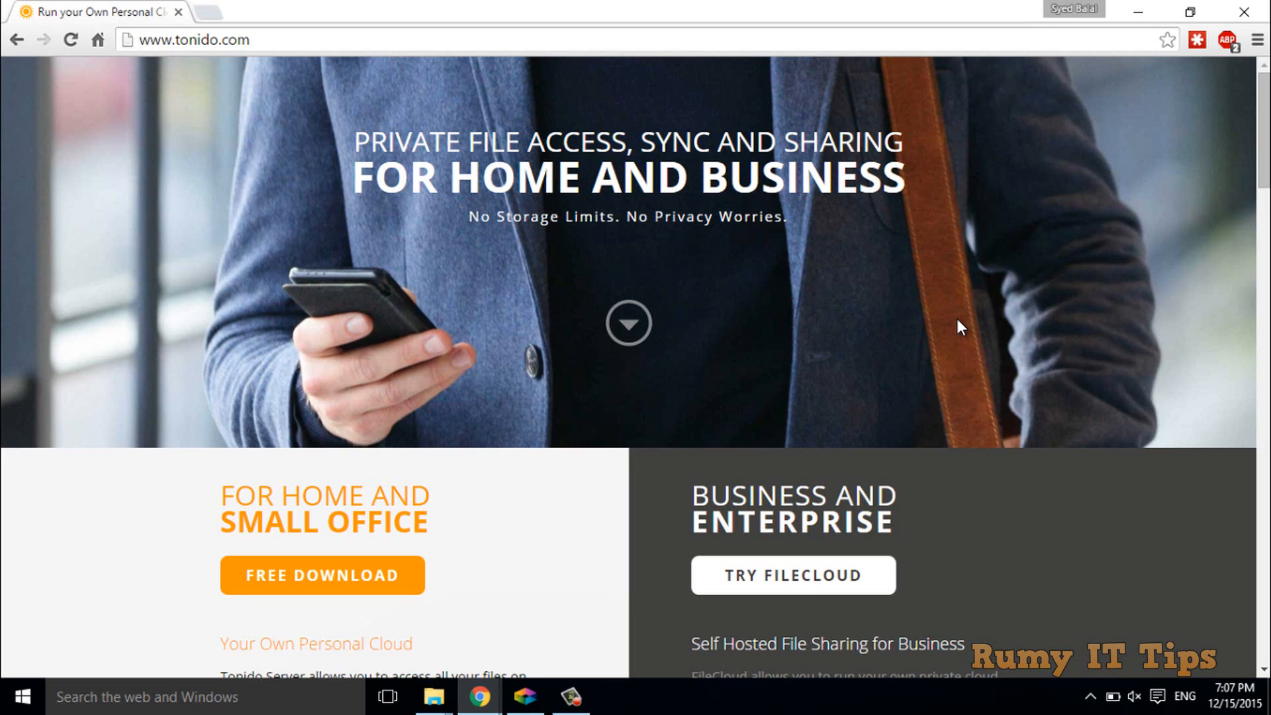
mouse_move(590, 327)
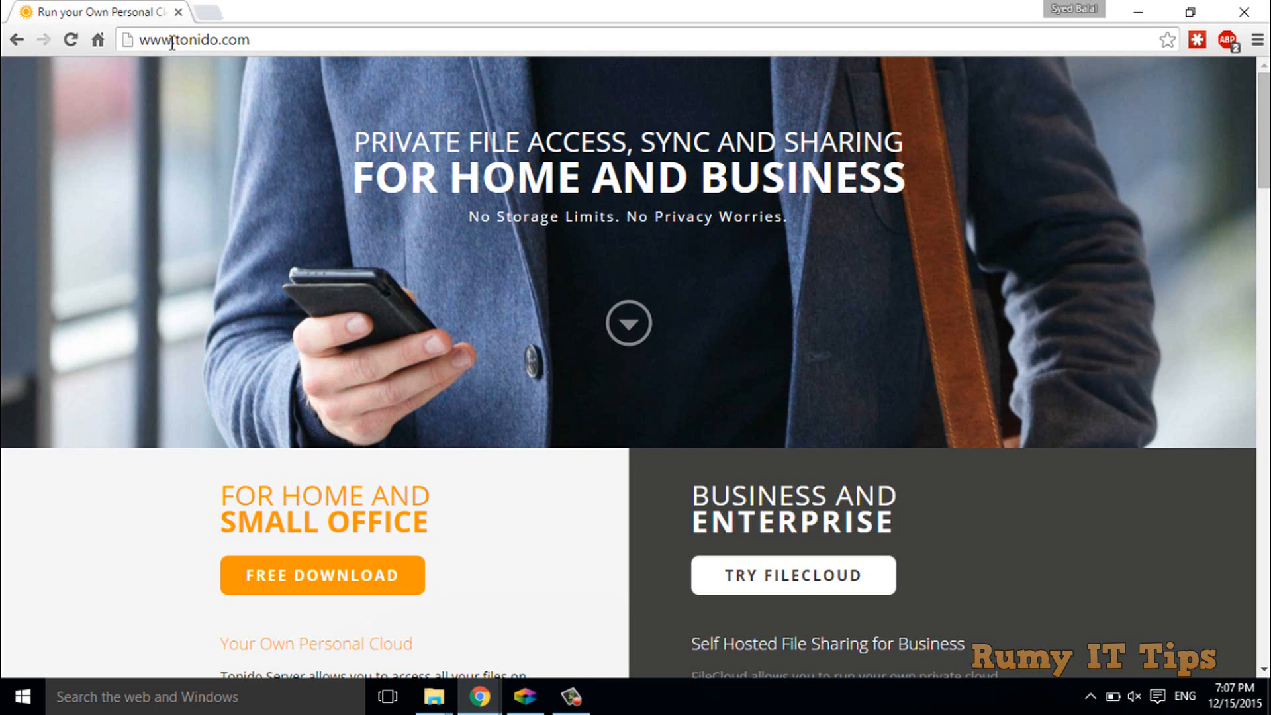
click(202, 39)
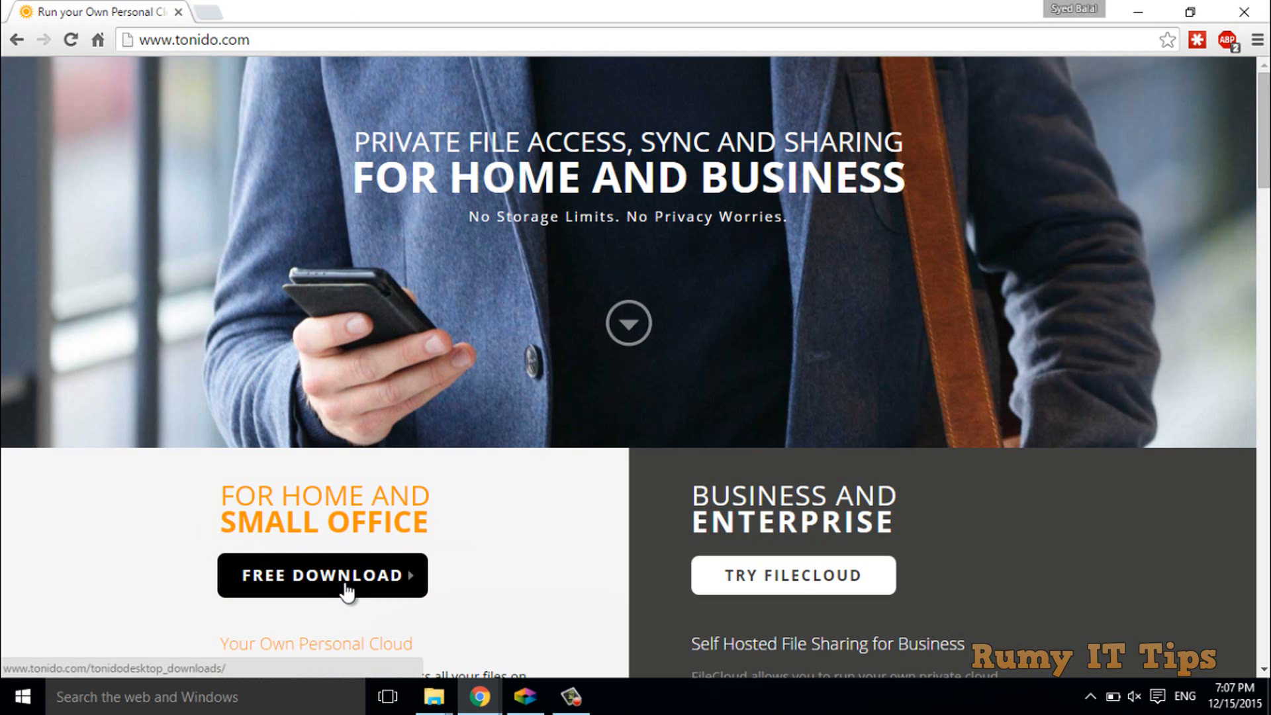
Open FREE DOWNLOAD for Home and Small Office and browse the Windows, Mac, Raspberry Pi and Linux server downloads.
click(322, 575)
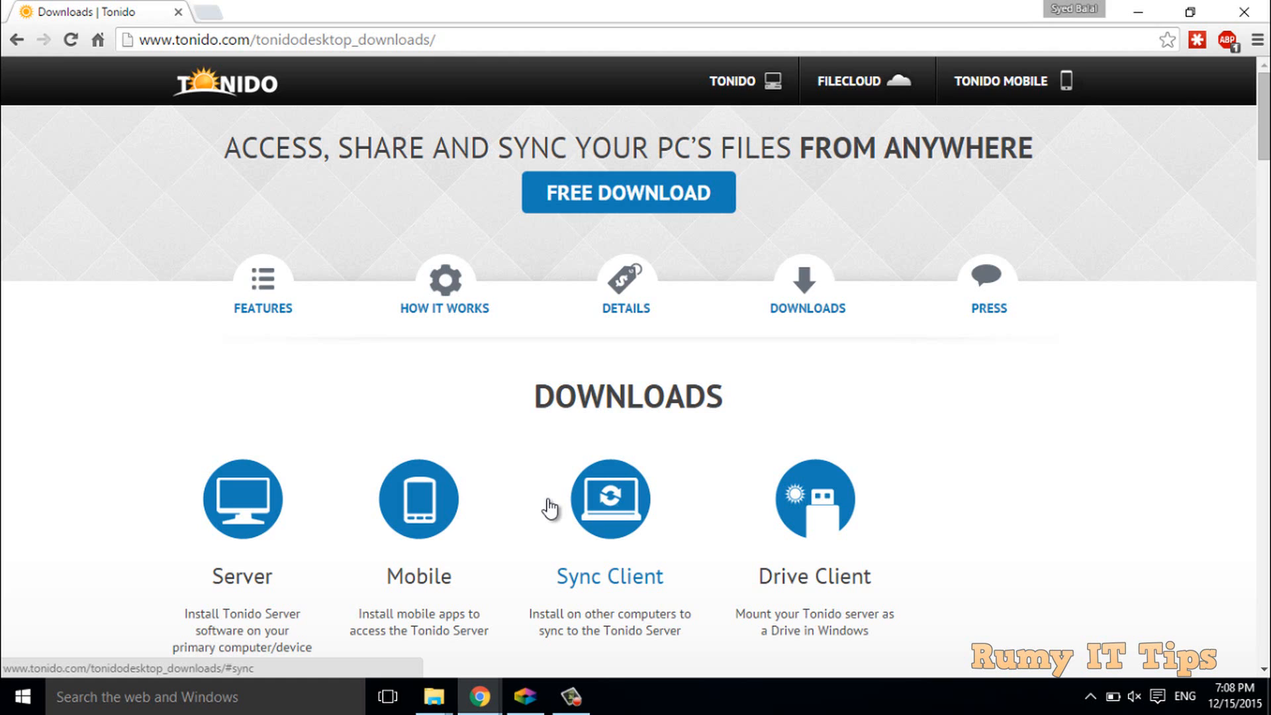
mouse_move(1249, 220)
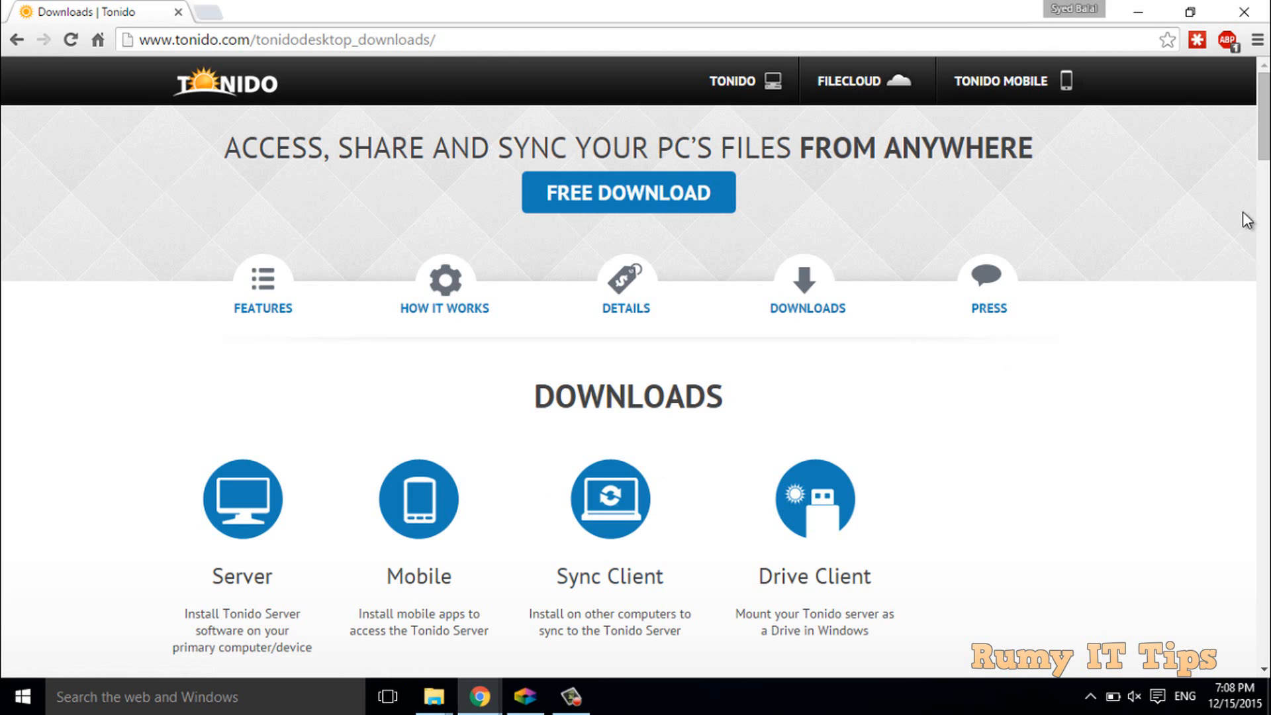
scroll(down, 3)
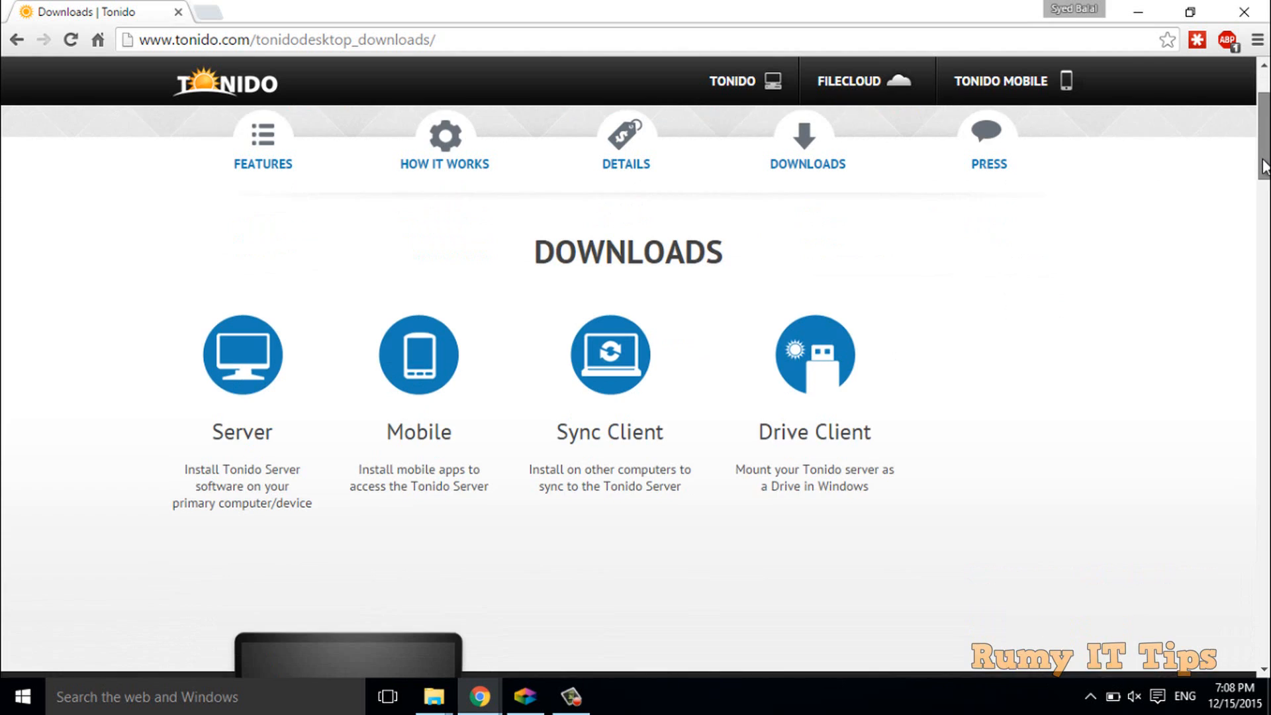
scroll(down, 3)
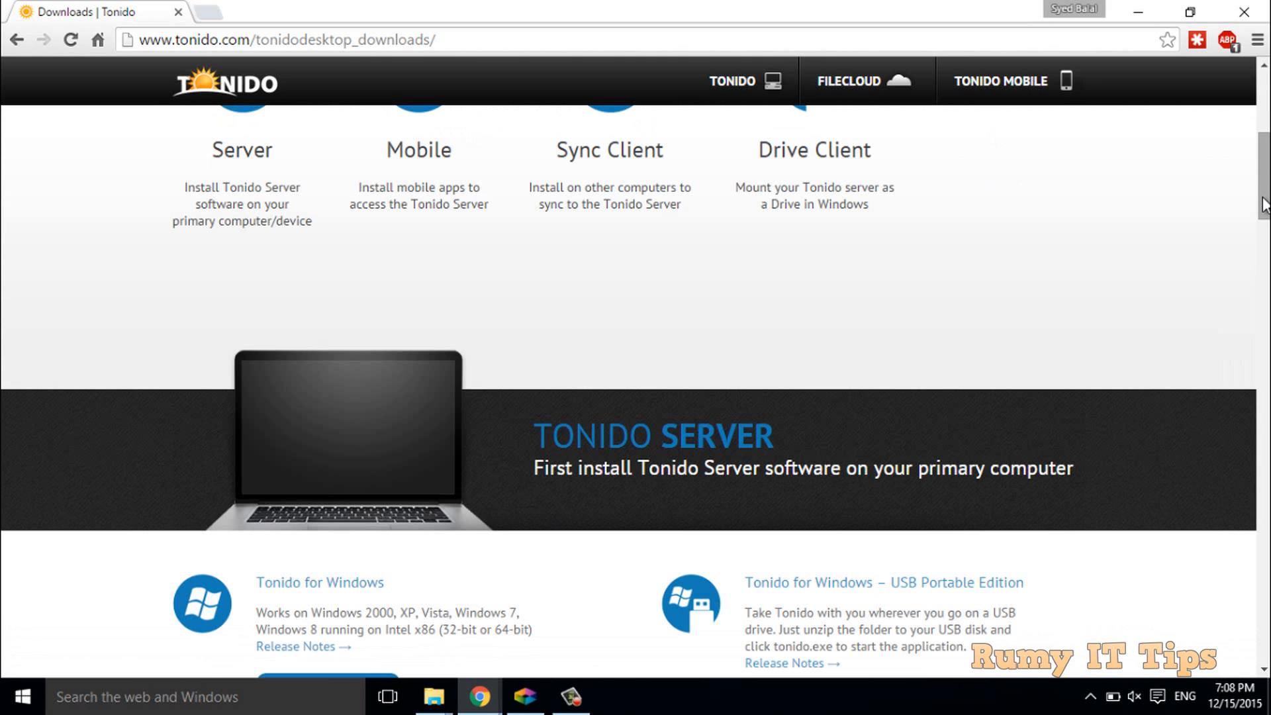
scroll(up, 3)
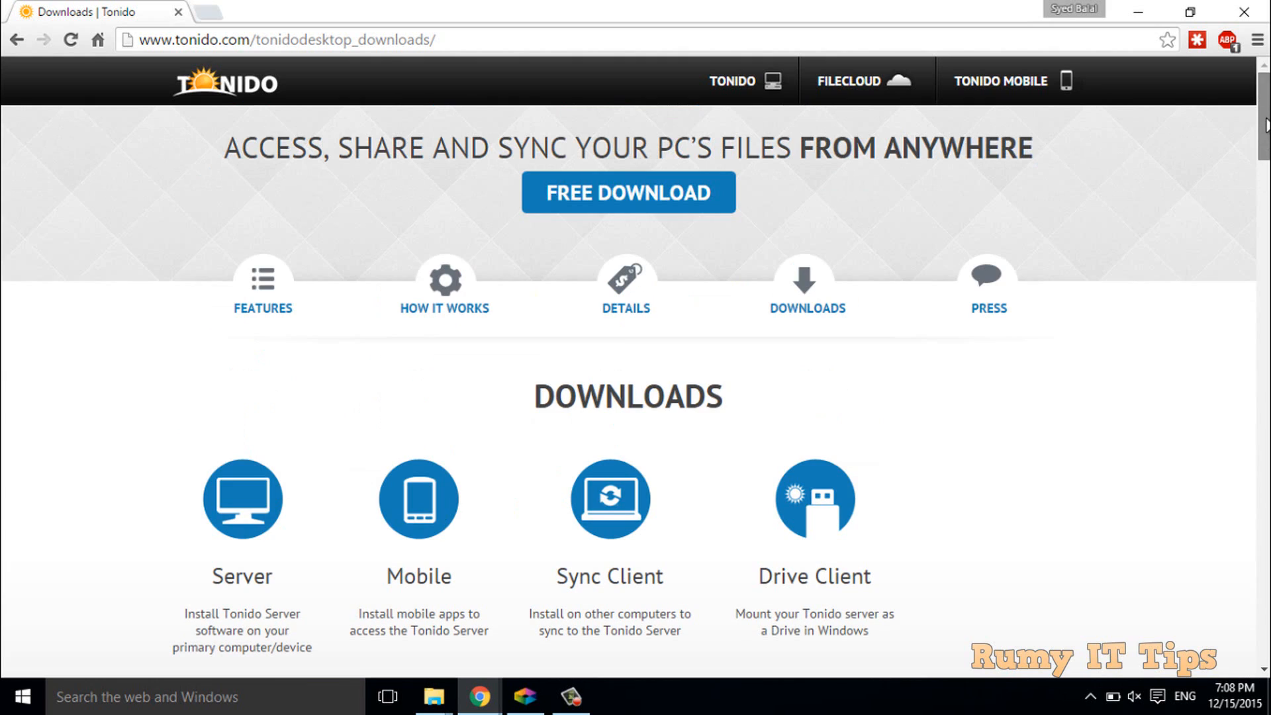
click(628, 192)
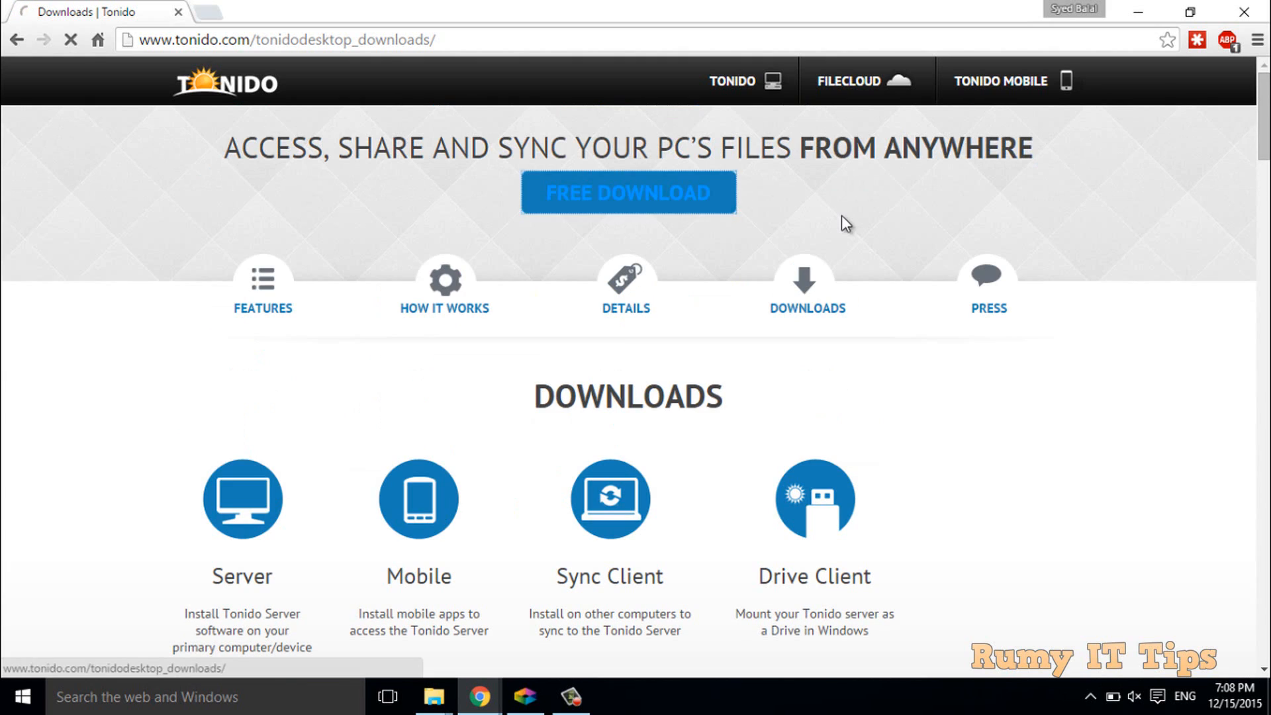
click(627, 192)
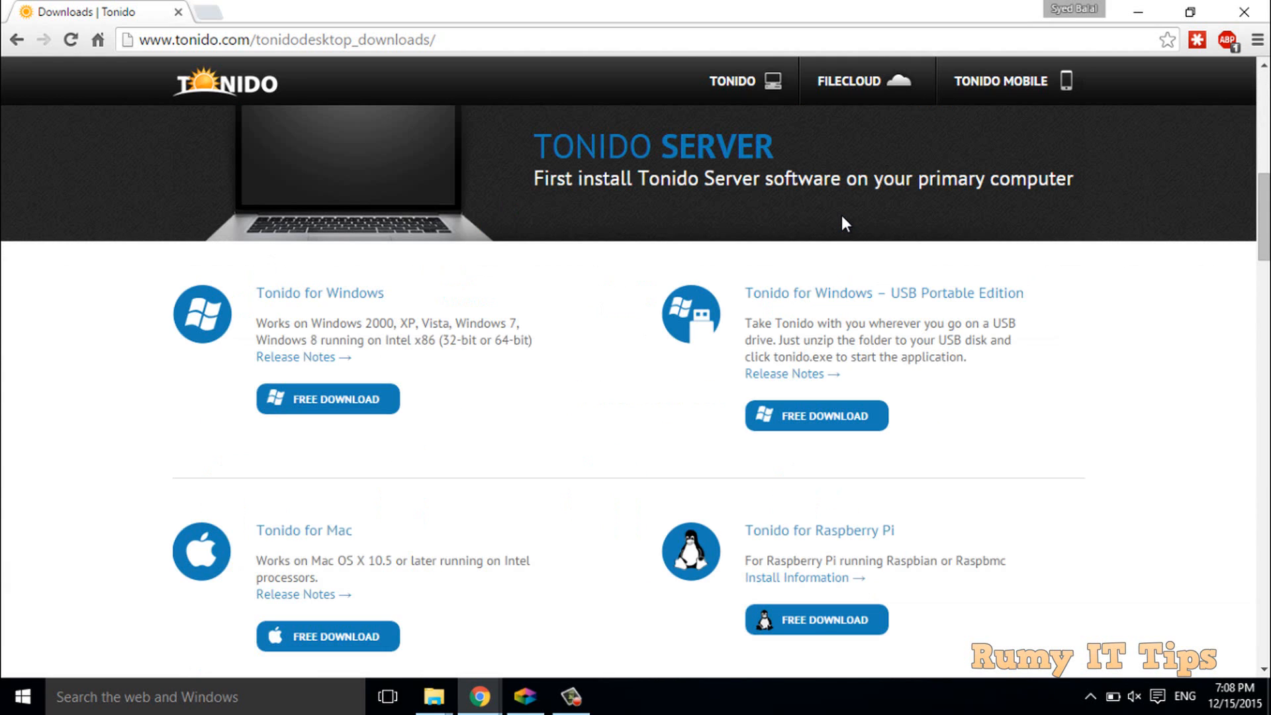
mouse_move(611, 394)
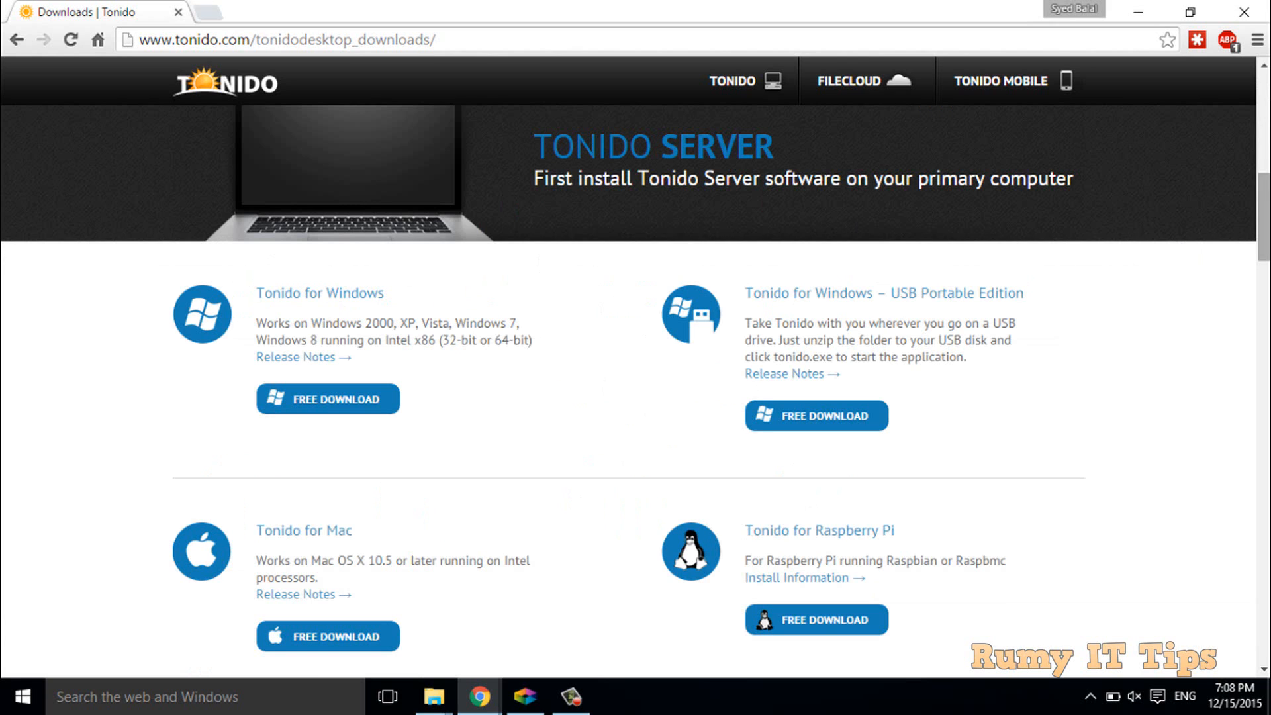
scroll(down, 3)
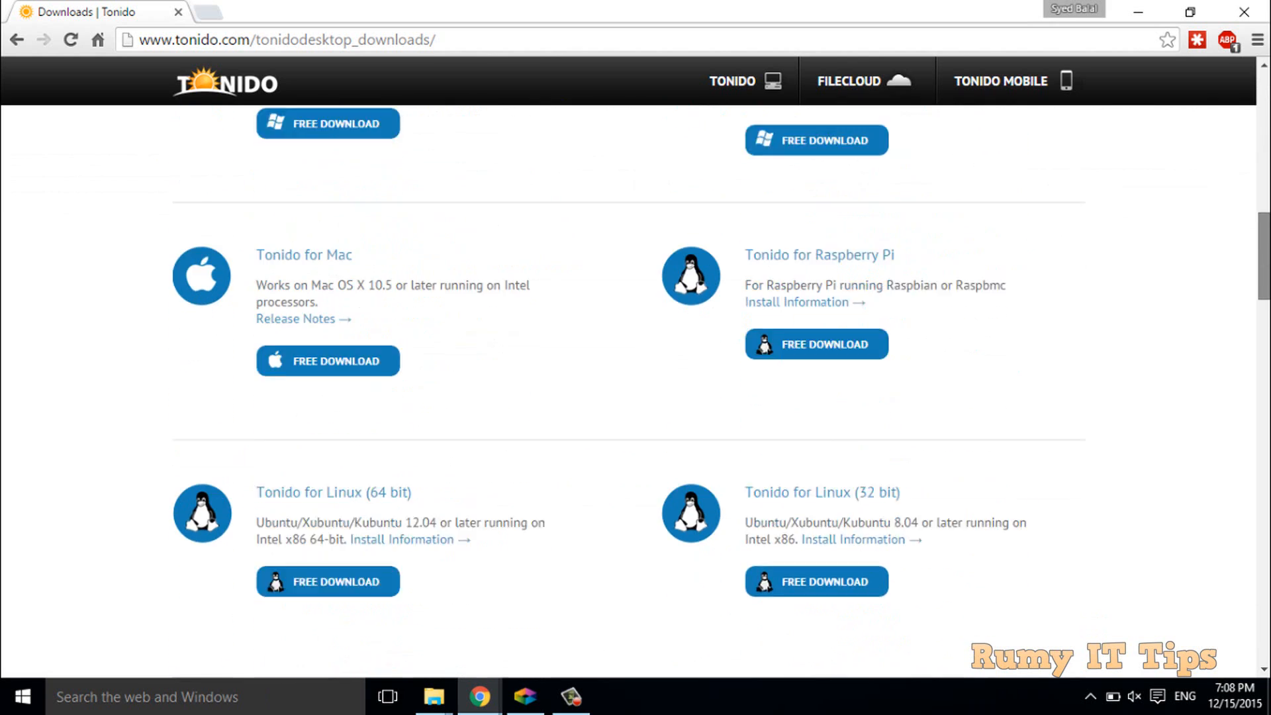
scroll(down, 3)
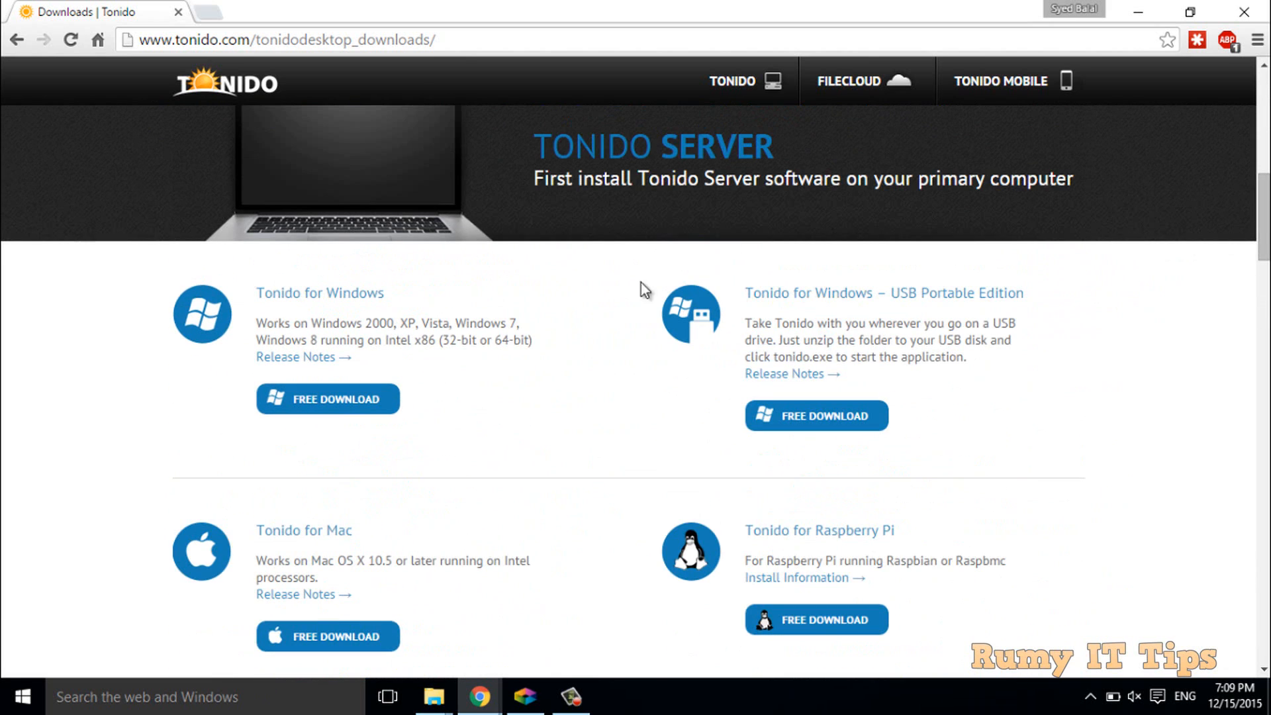
Download and run the Windows installer, choosing to create a desktop icon.
click(328, 636)
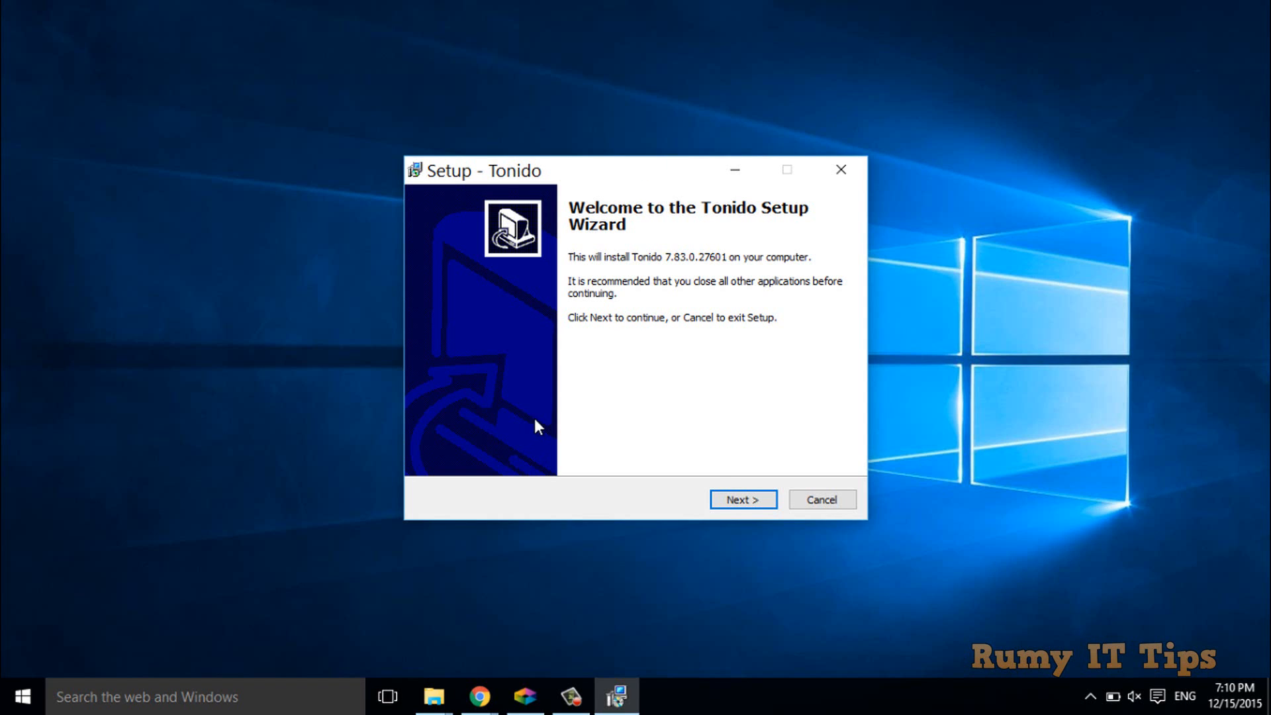
click(741, 500)
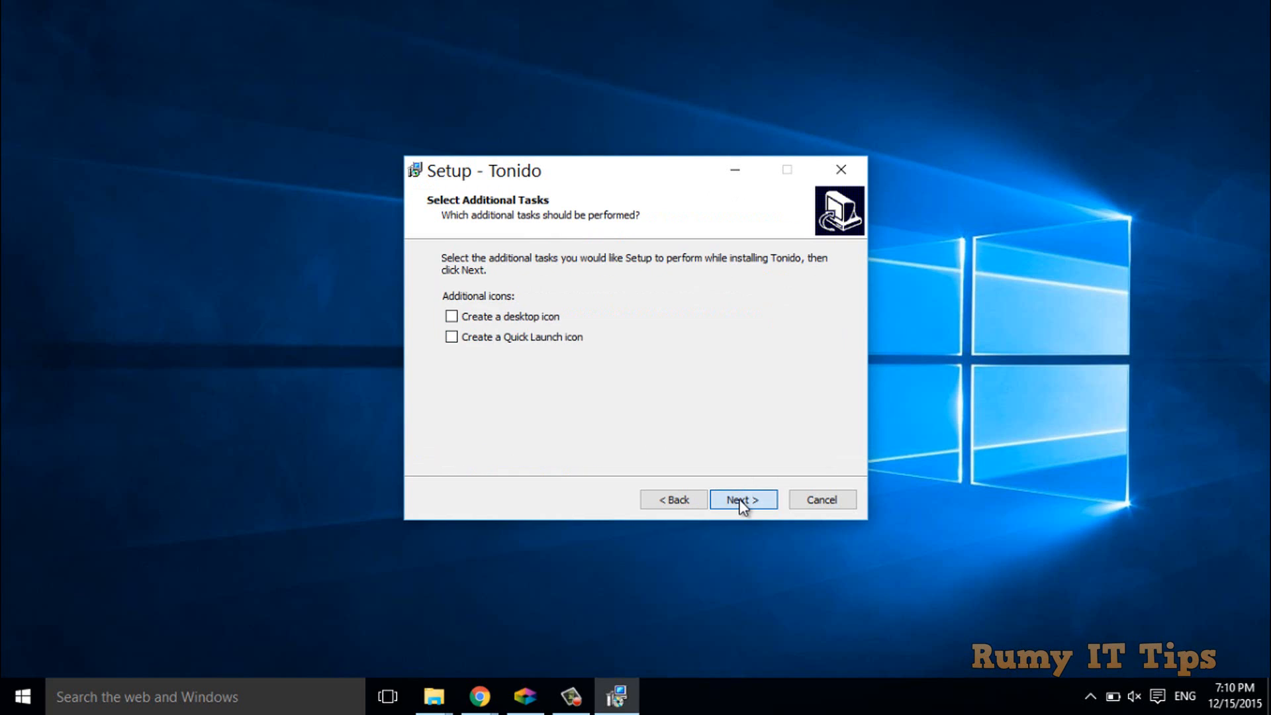
click(452, 316)
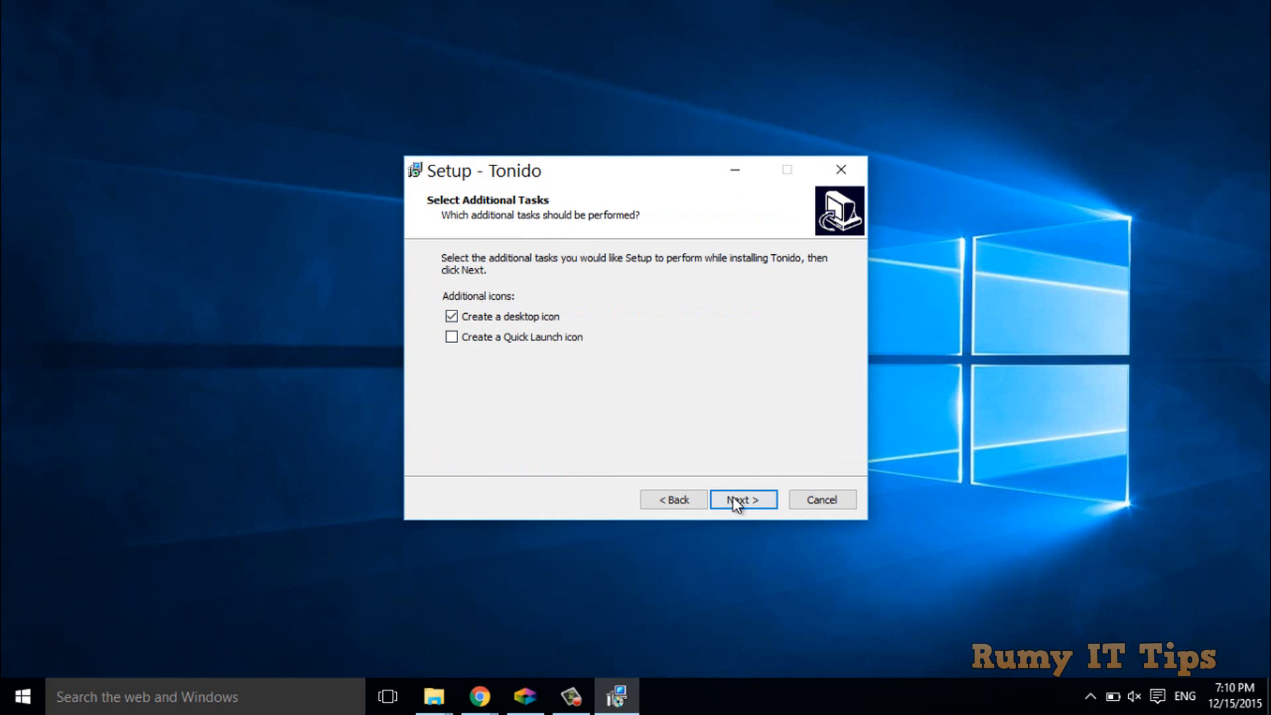
click(742, 500)
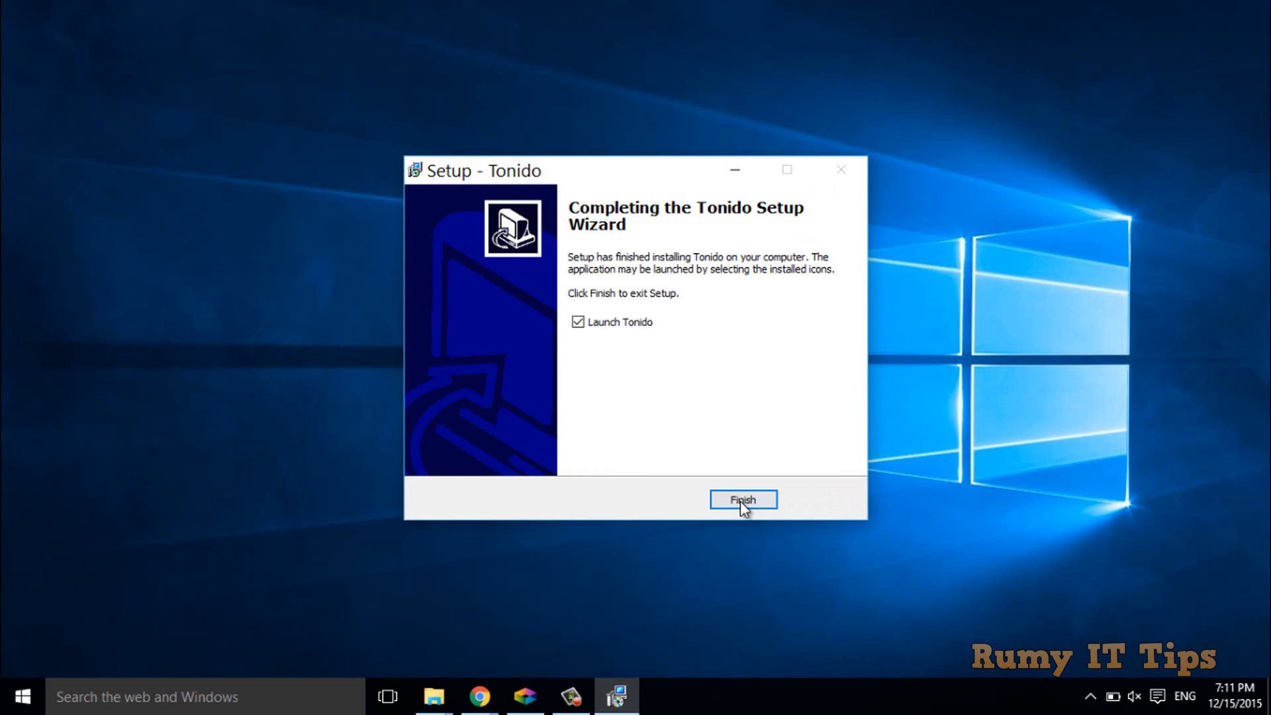
Finish setup, enter account name 'rumytest', confirm it's available, and begin the password.
click(742, 499)
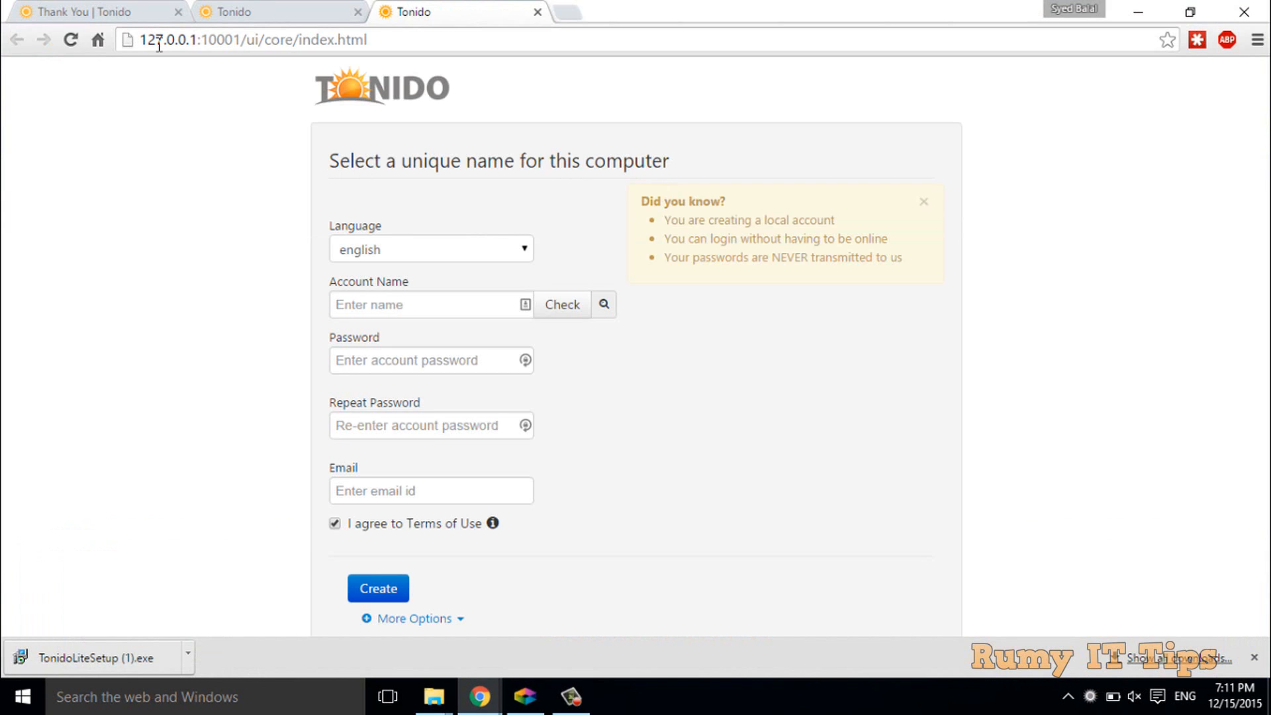
mouse_move(313, 137)
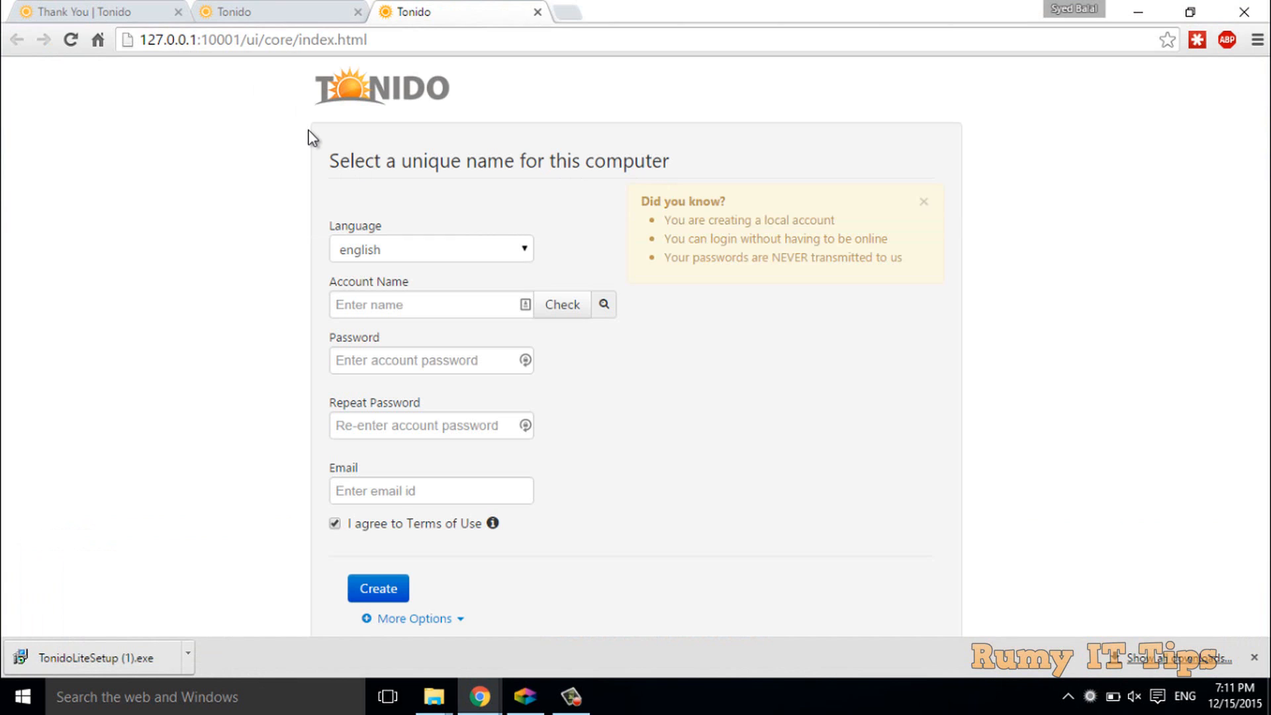
click(430, 304)
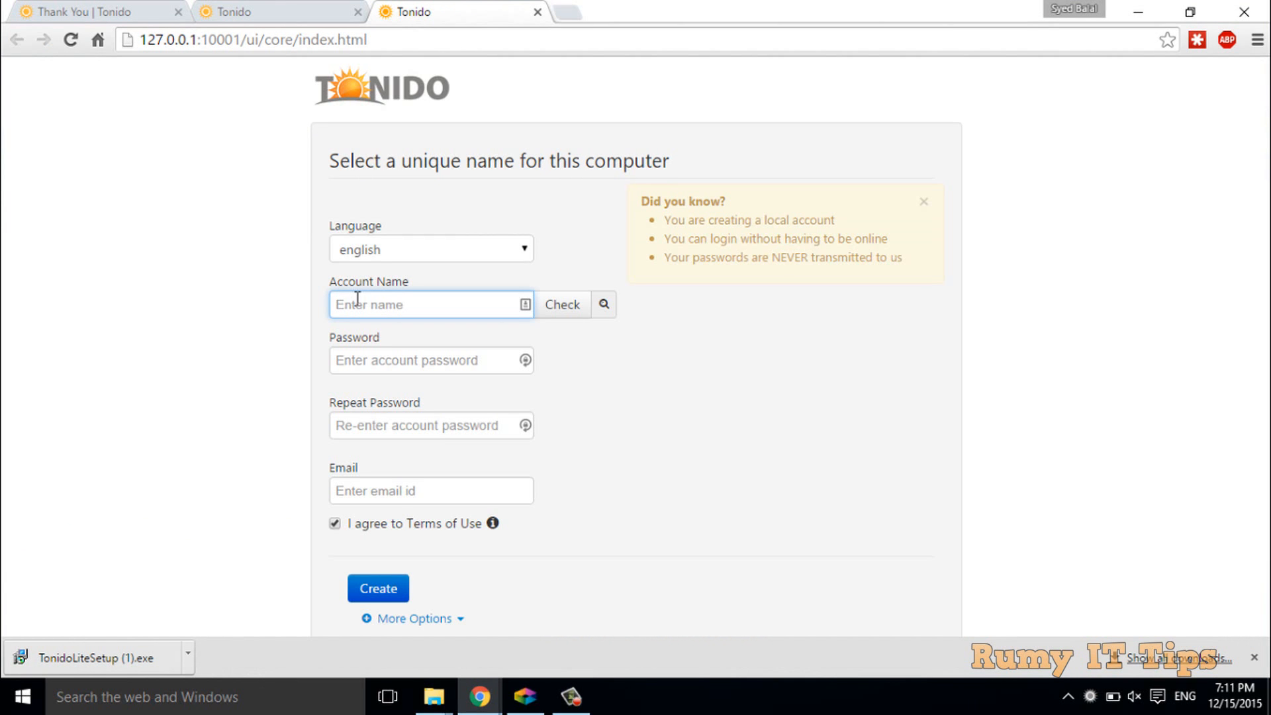
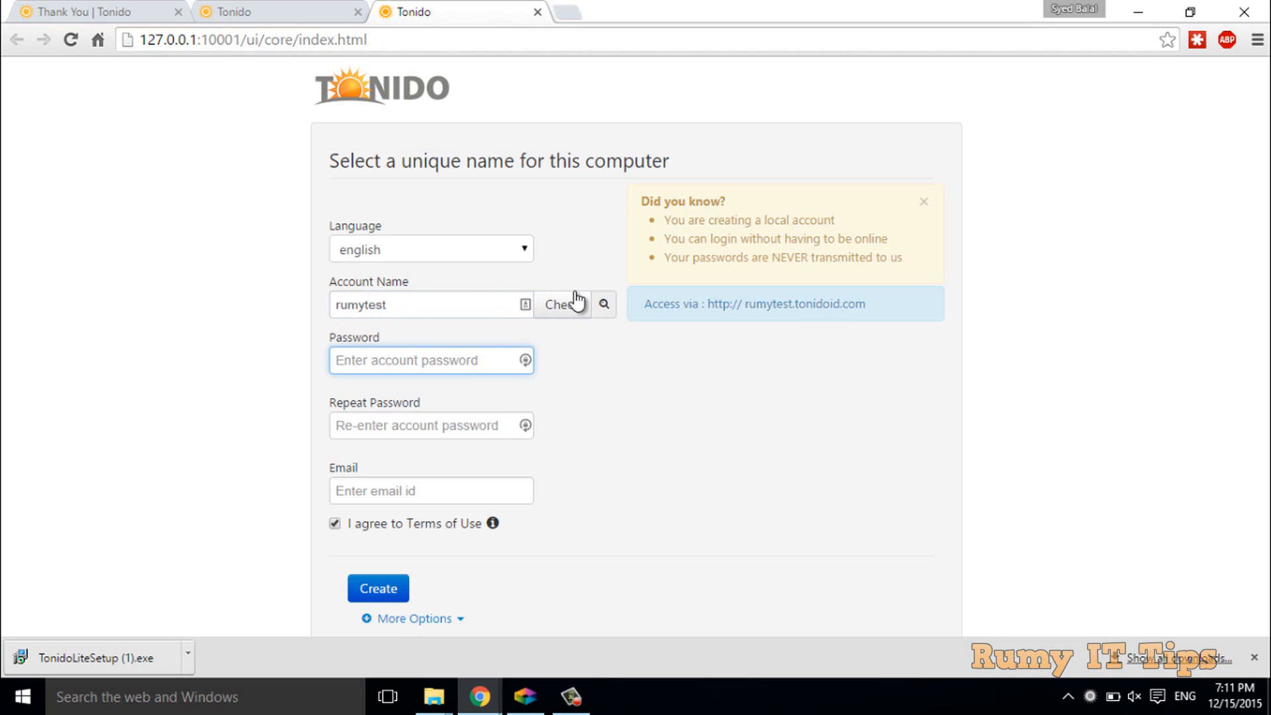
click(561, 304)
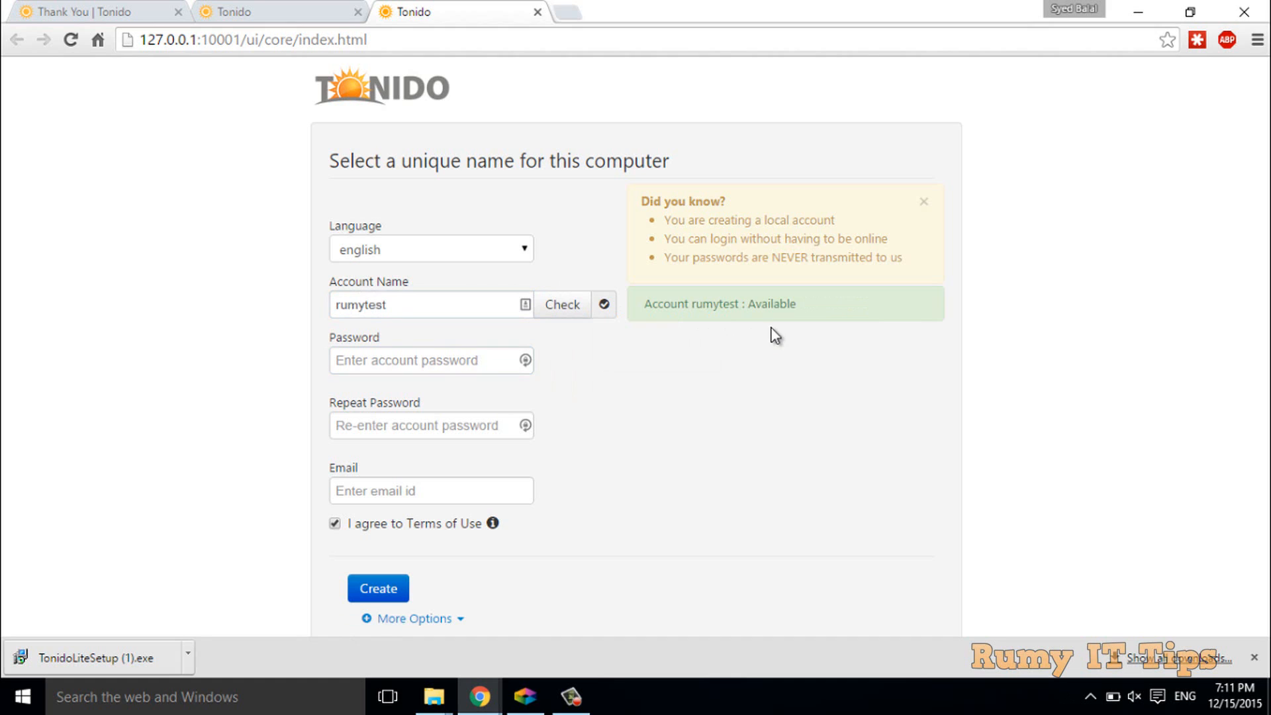
mouse_move(406, 352)
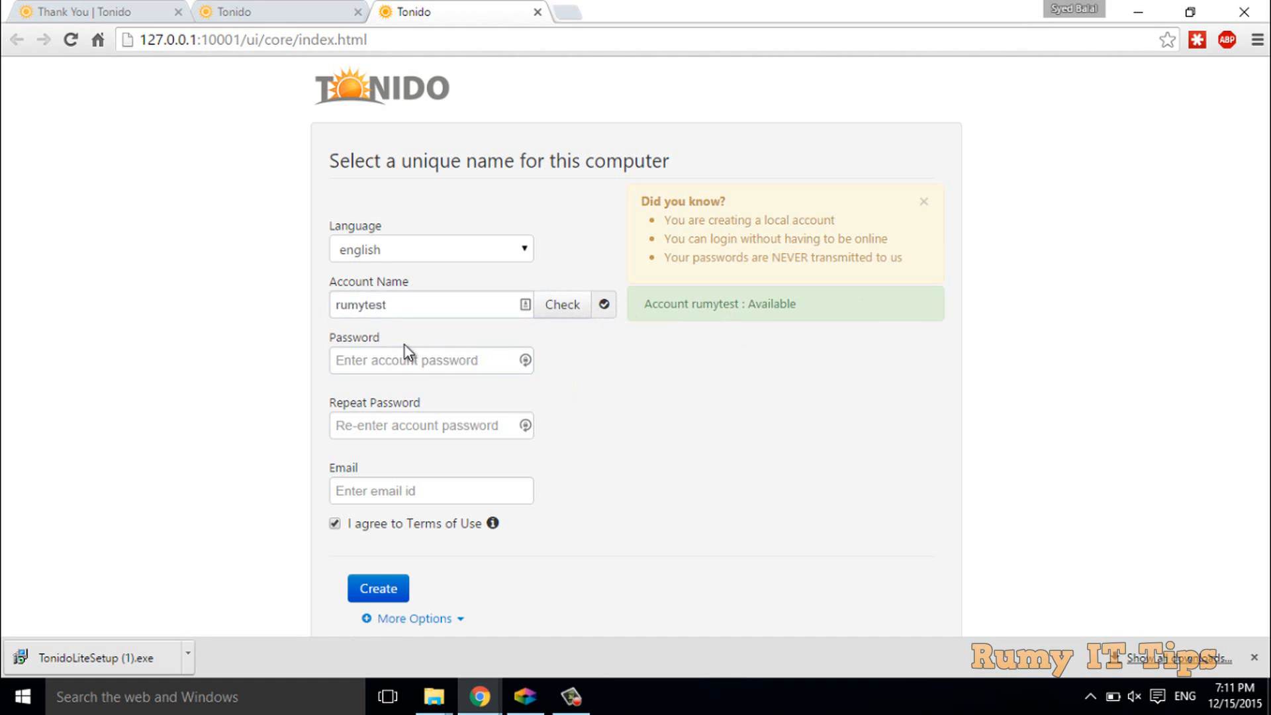
click(422, 361)
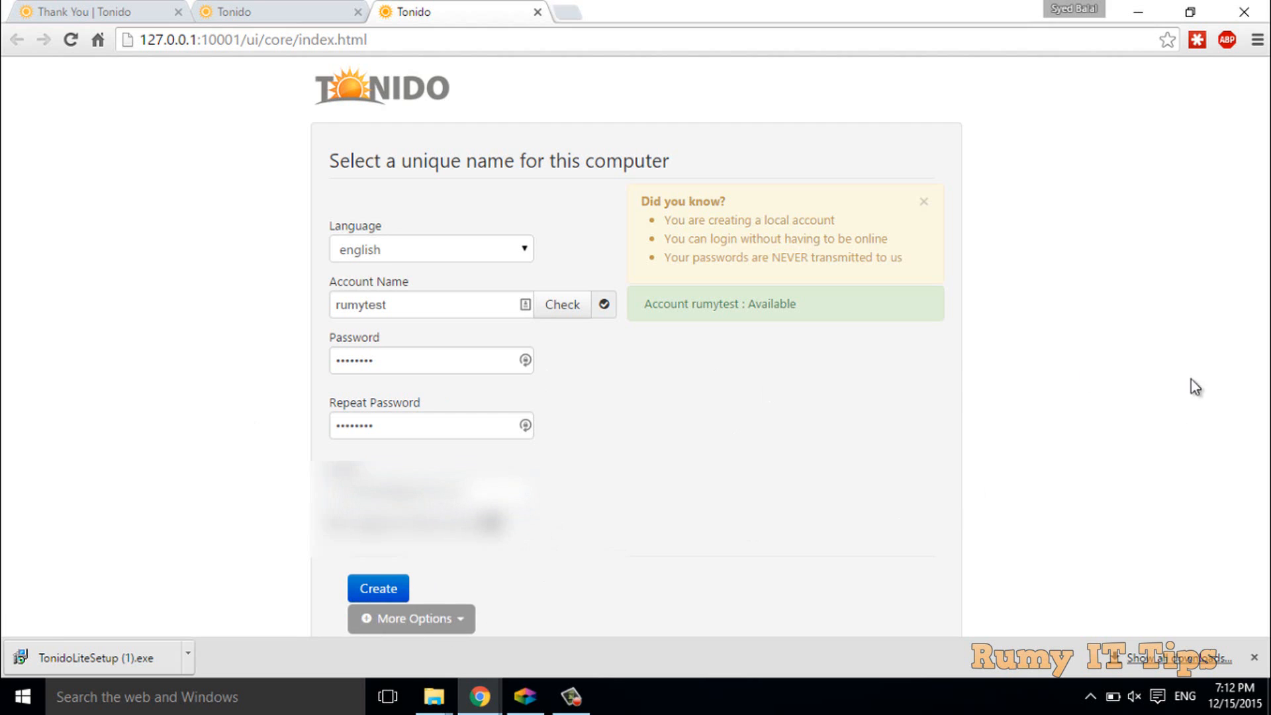
mouse_move(542, 443)
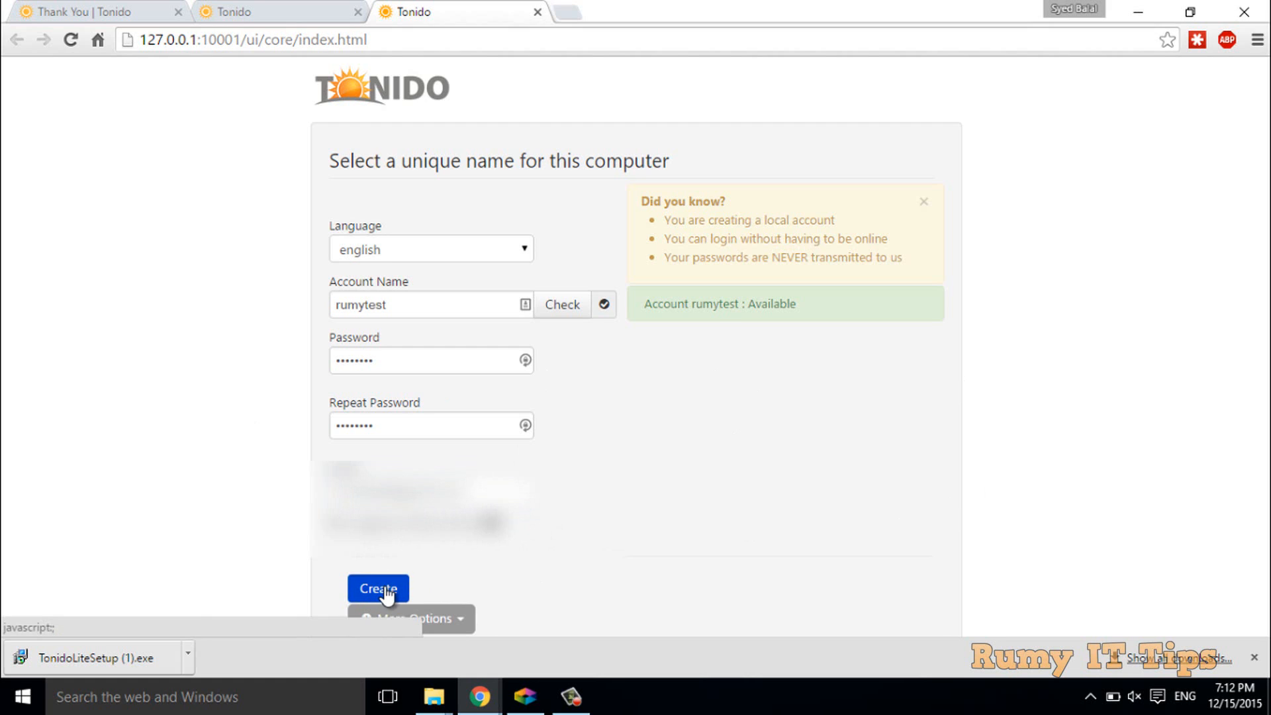
Create the rumytest account and copy its remote access server URL.
click(377, 588)
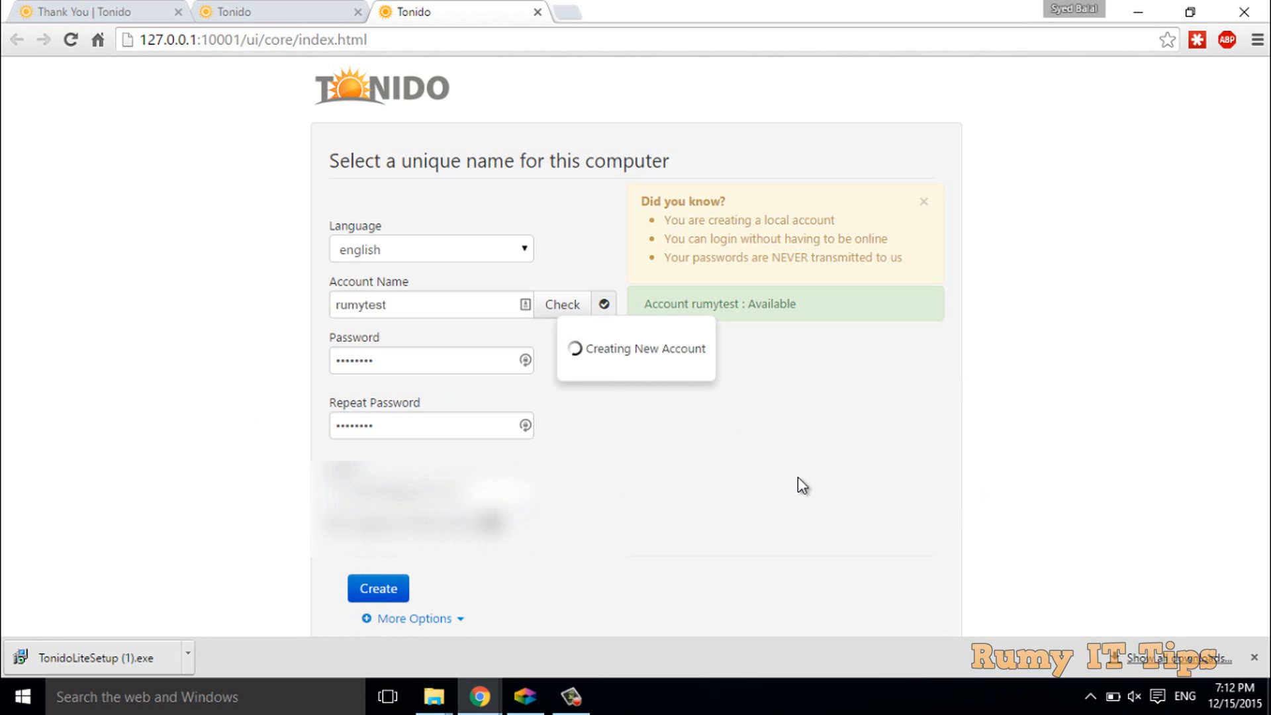
click(377, 588)
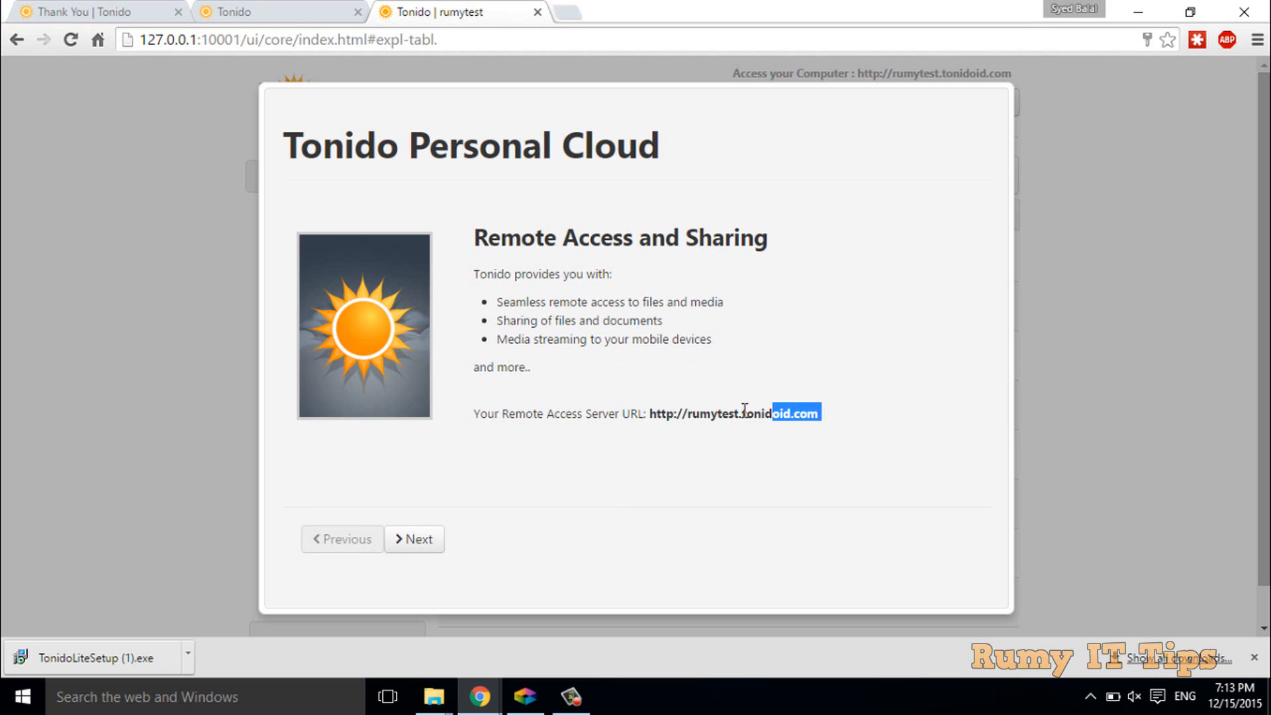
right_click(734, 412)
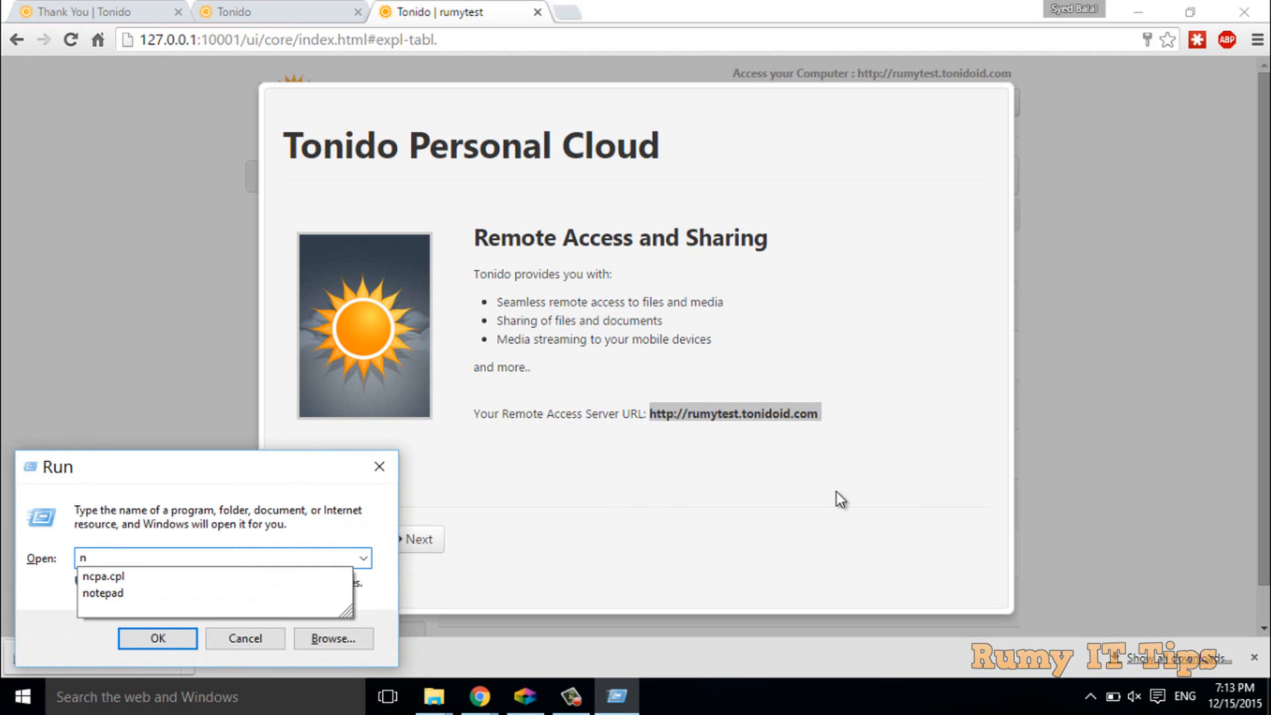
click(156, 639)
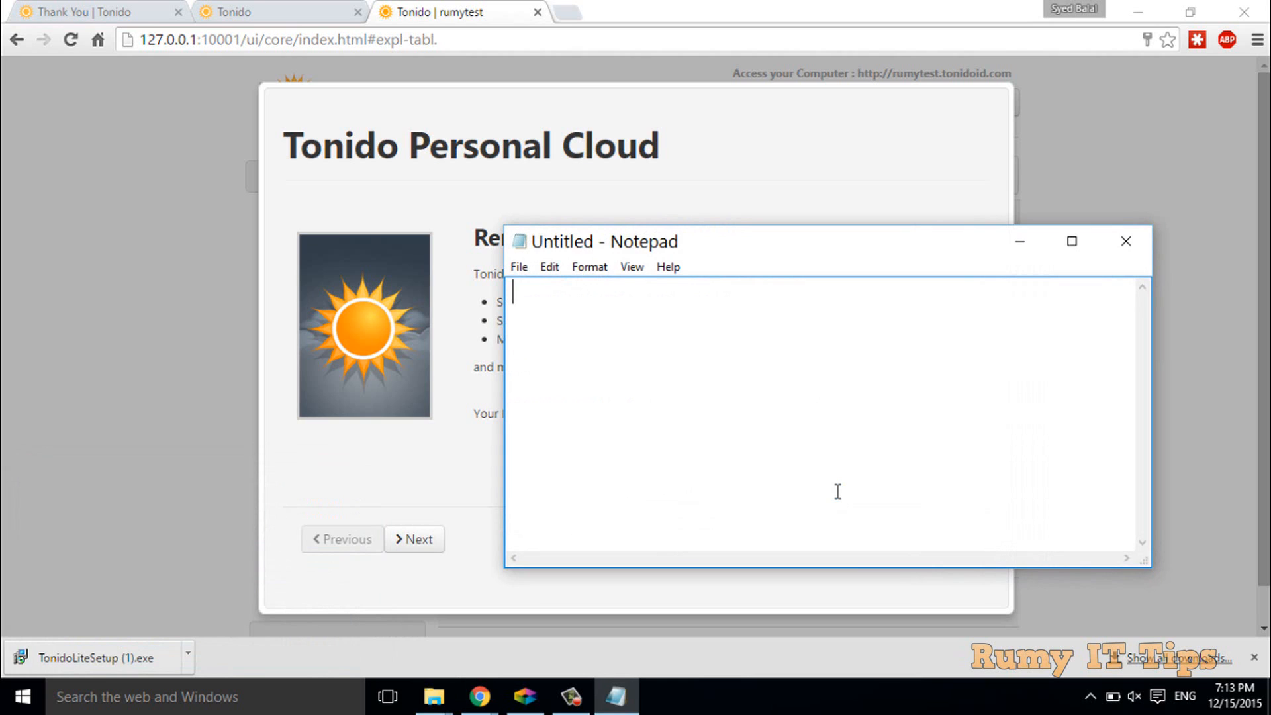
text(http://rumytest.tonidoid.com)
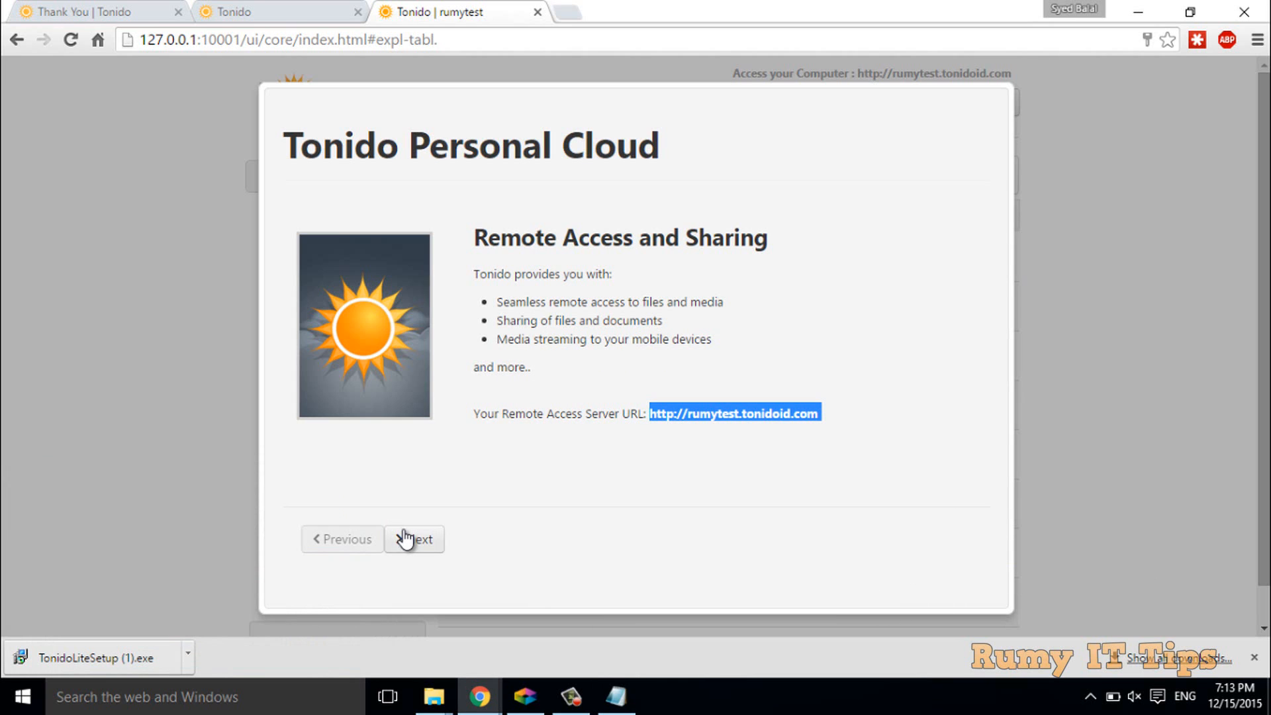
click(415, 538)
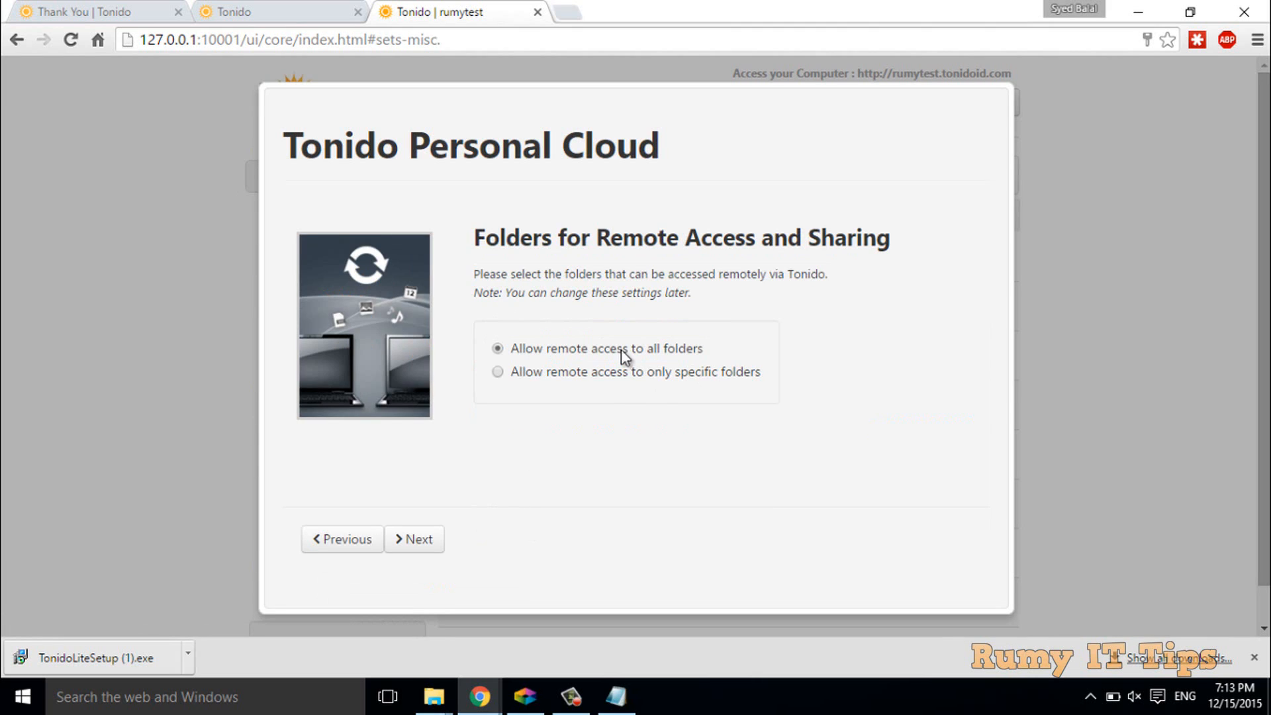
mouse_move(567, 367)
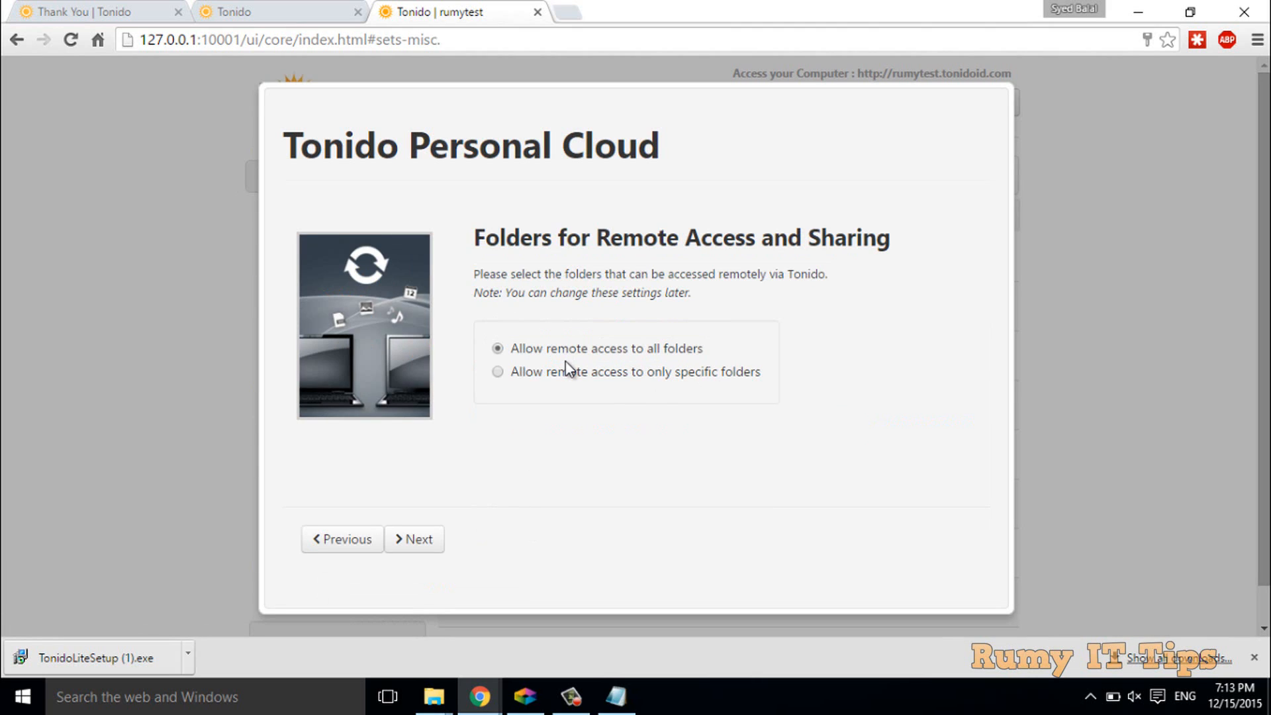
Choose 'Allow remote access to only specific folders'.
click(497, 372)
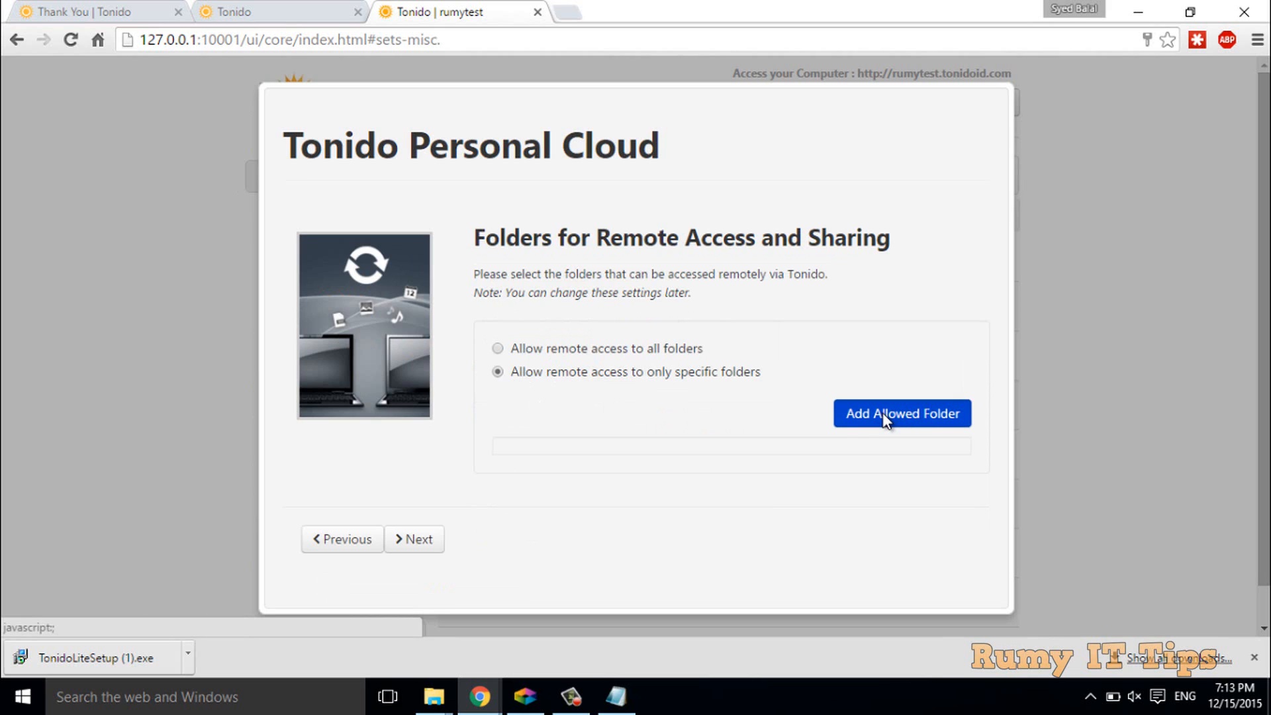
Add Desktop\New folder (3) as the allowed remote-access folder.
click(900, 413)
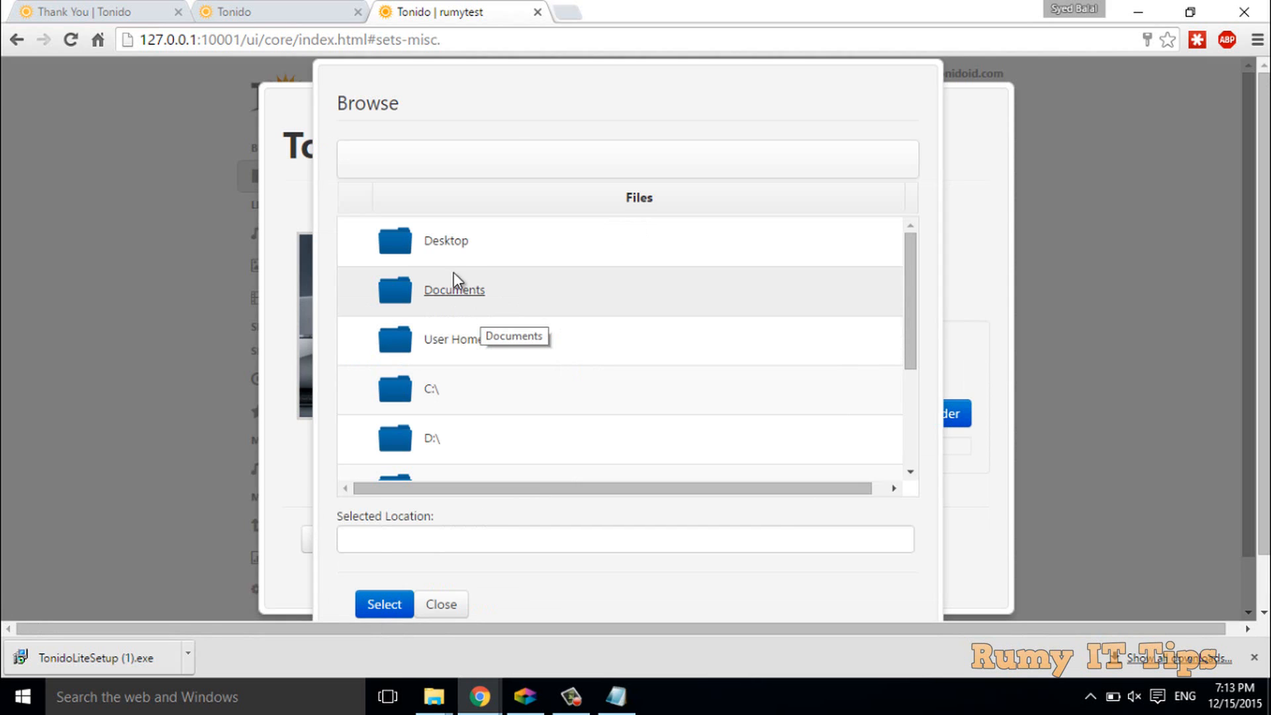
mouse_move(445, 246)
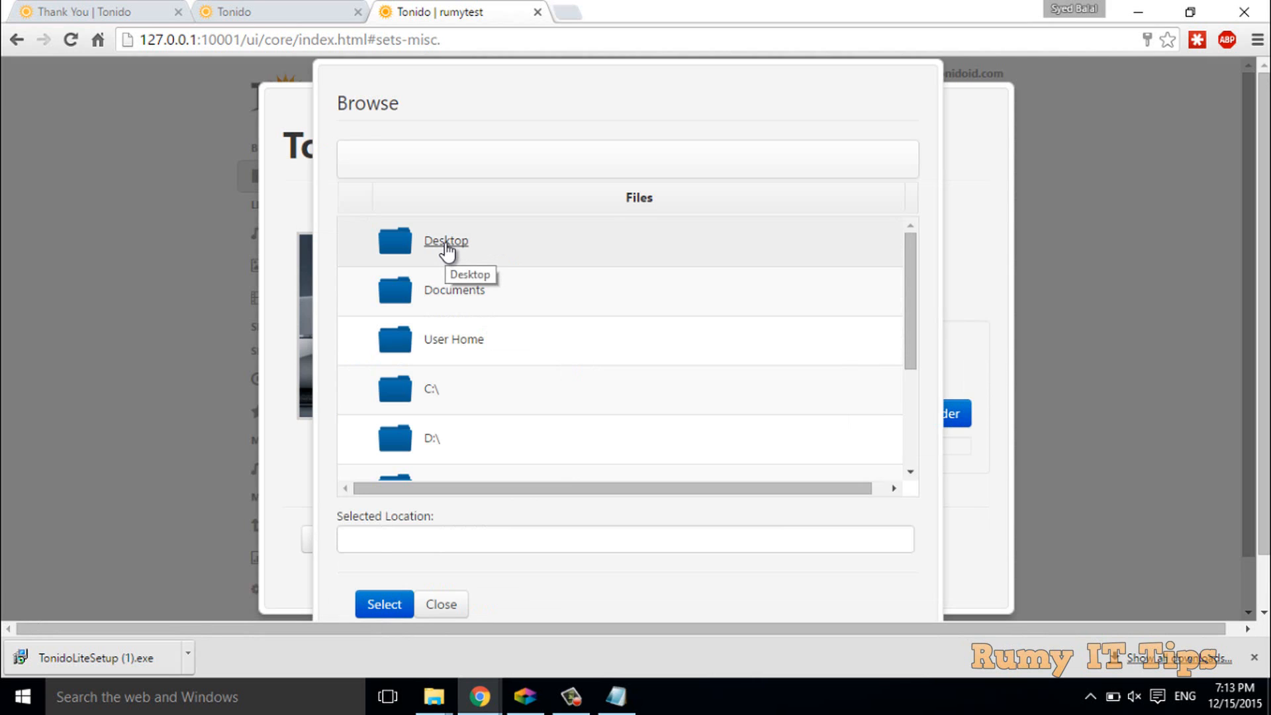
double_click(445, 241)
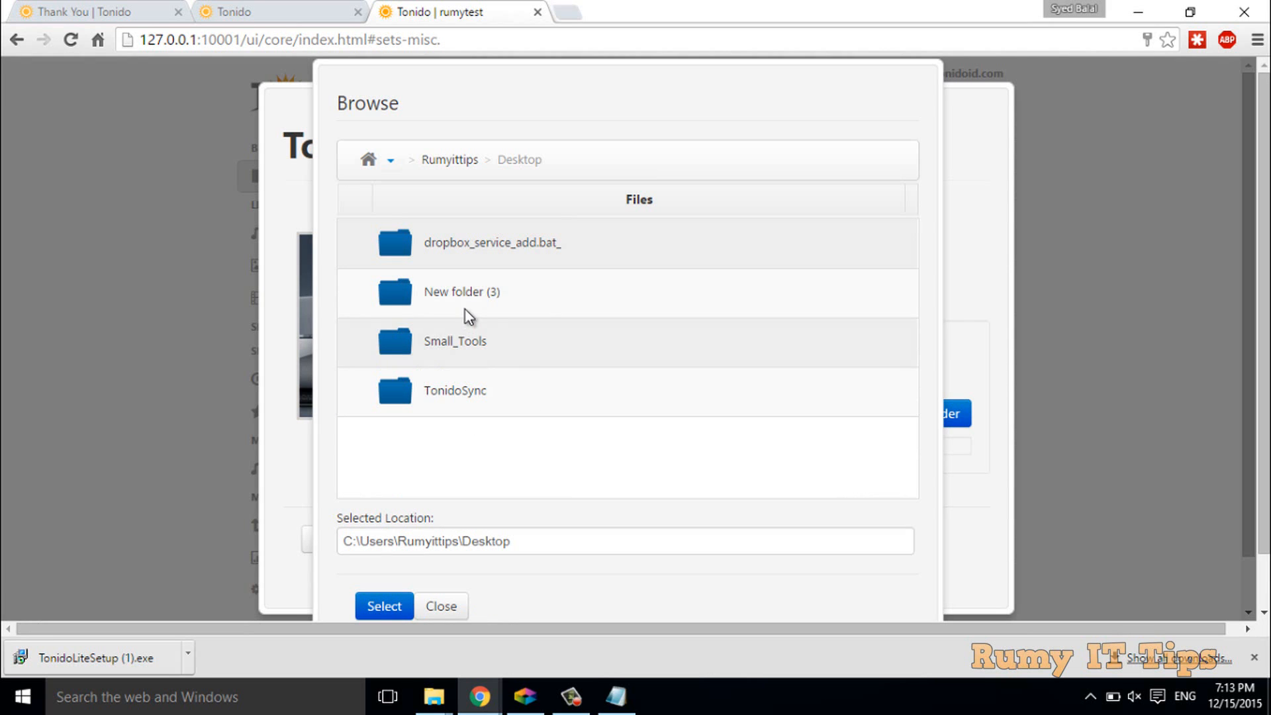
mouse_move(466, 296)
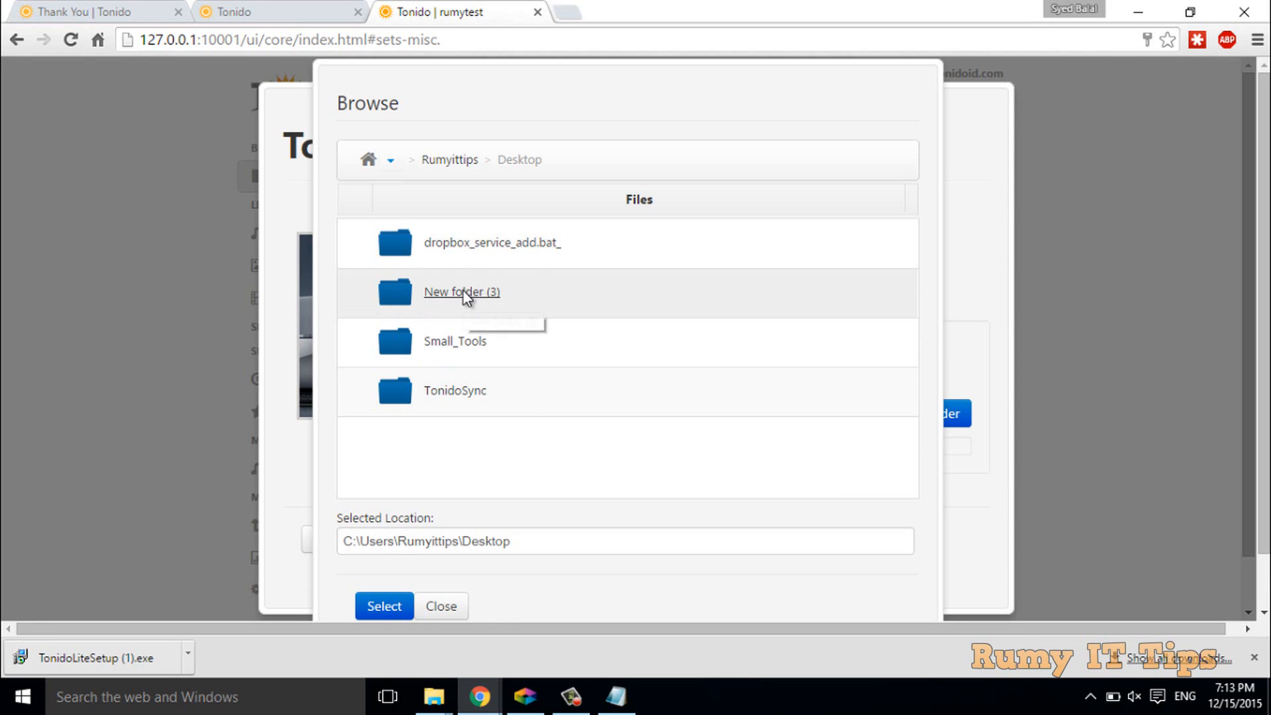
double_click(462, 292)
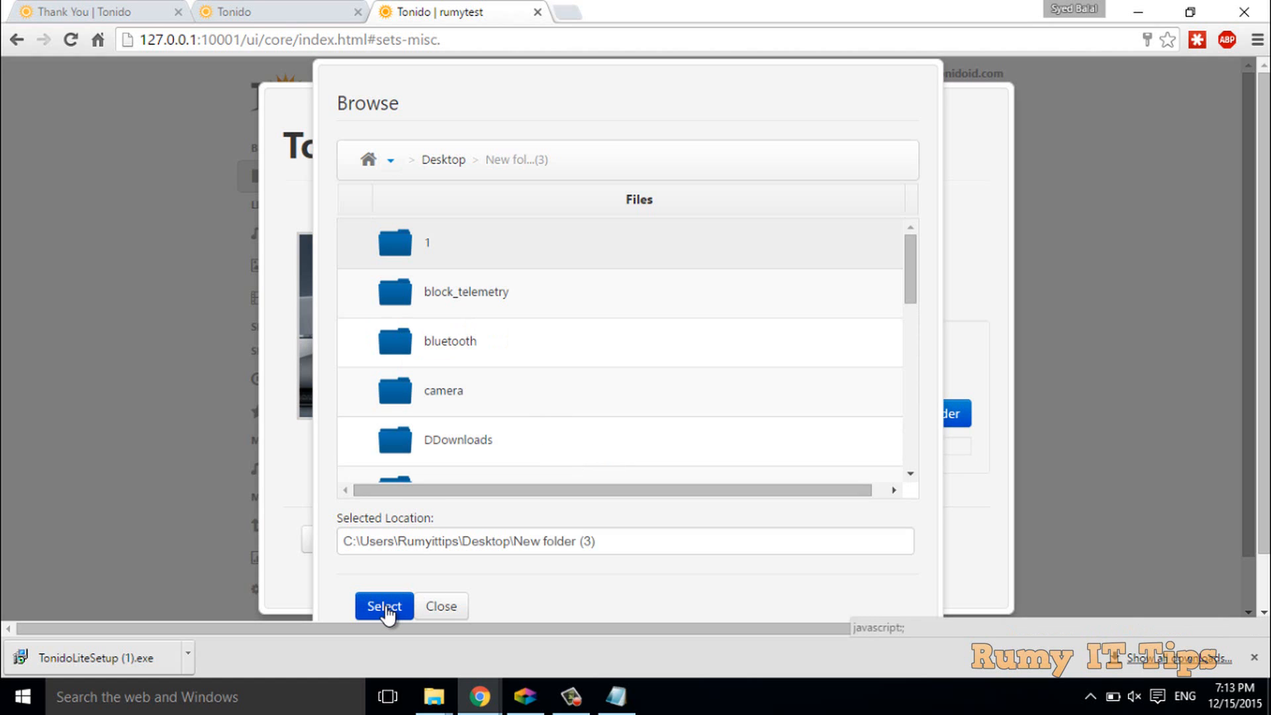
click(383, 606)
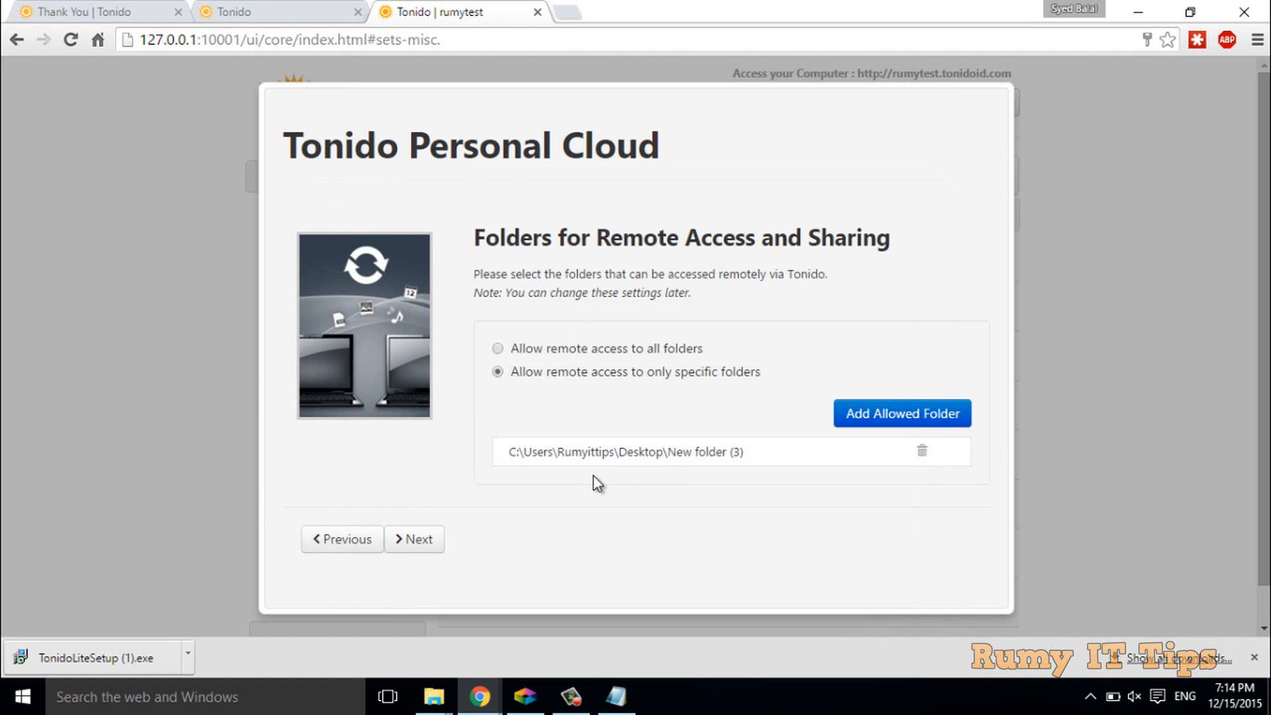
mouse_move(575, 527)
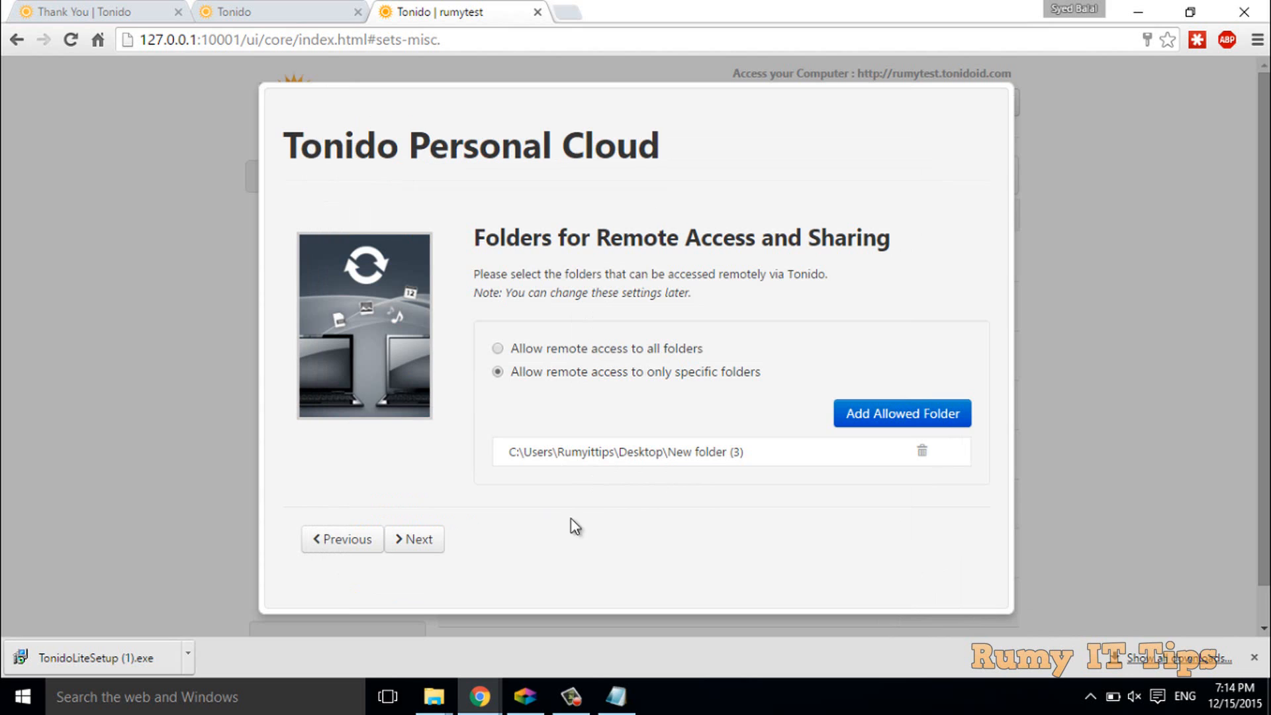
mouse_move(739, 419)
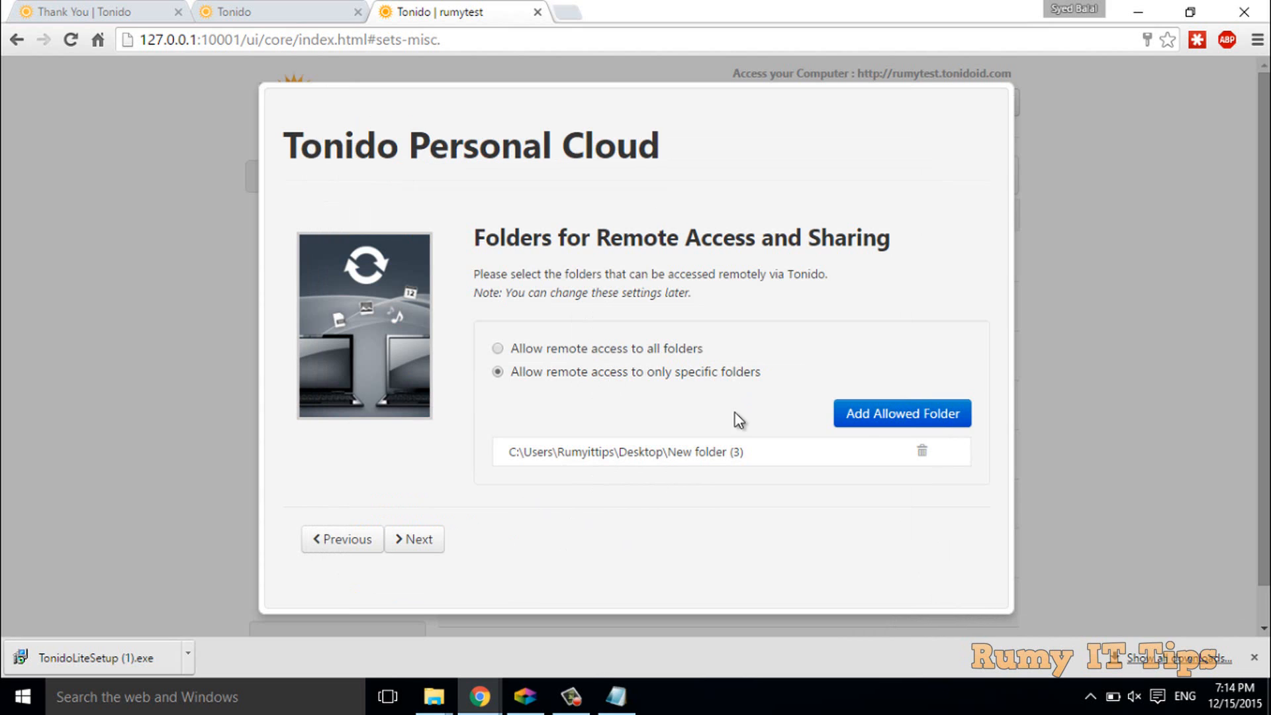
mouse_move(419, 568)
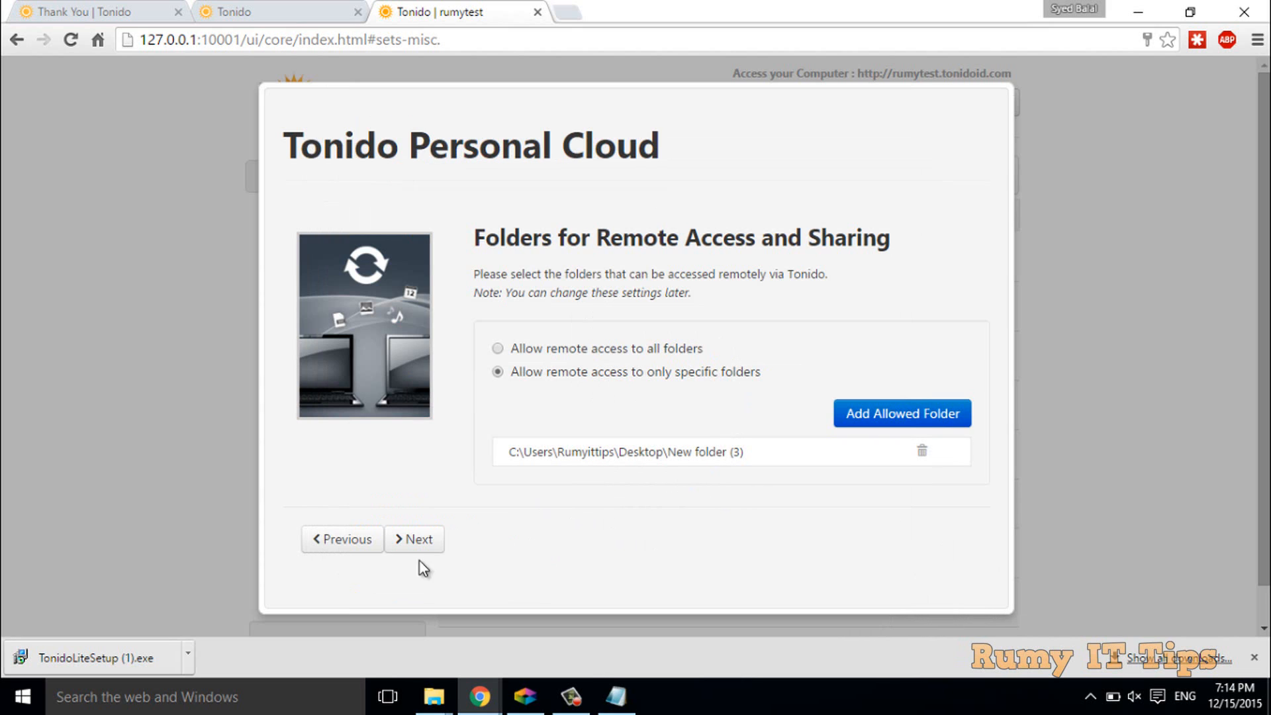
Advance to Folders for Indexing Media Files.
click(414, 538)
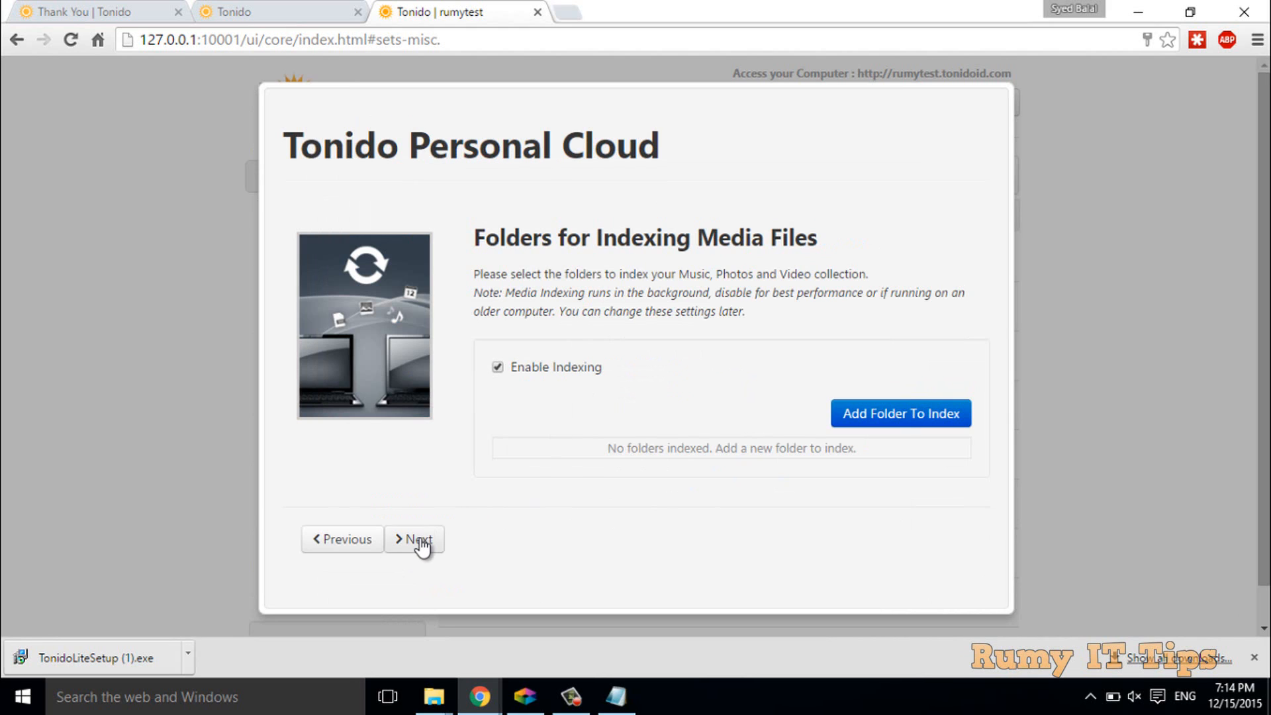
Skip media indexing and close the wizard from the Access from Mobile page.
click(414, 540)
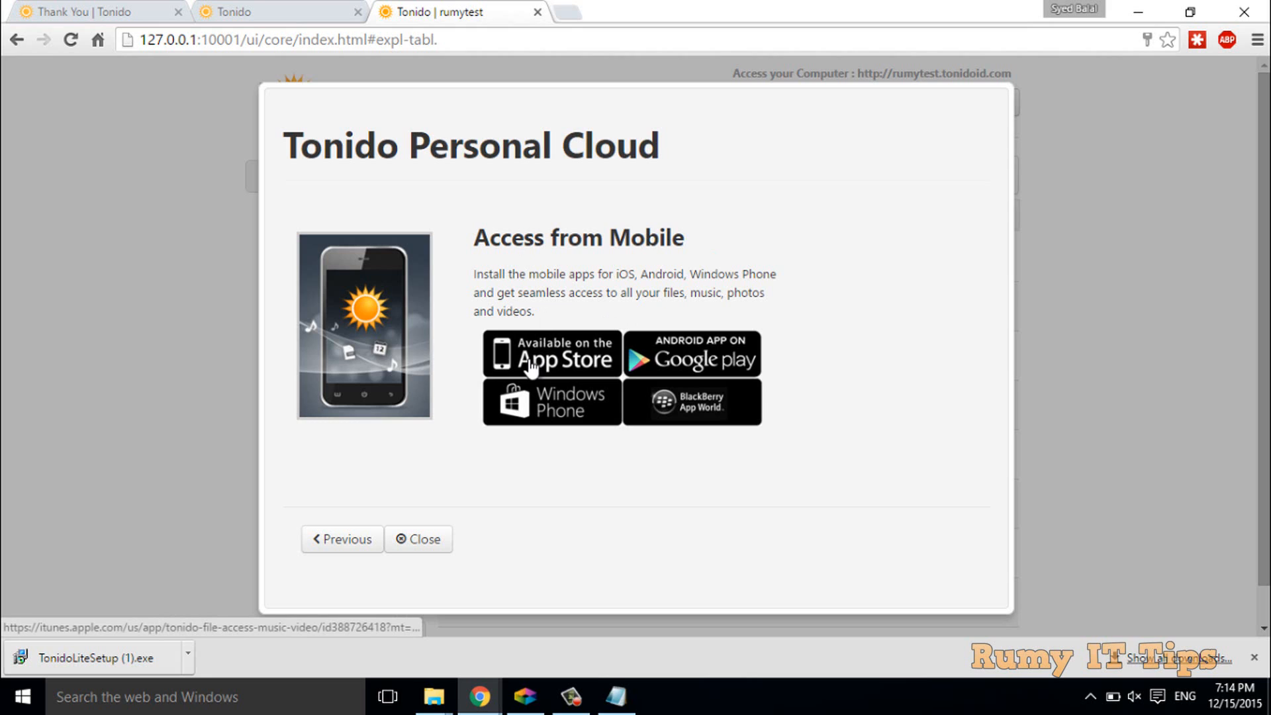
mouse_move(593, 400)
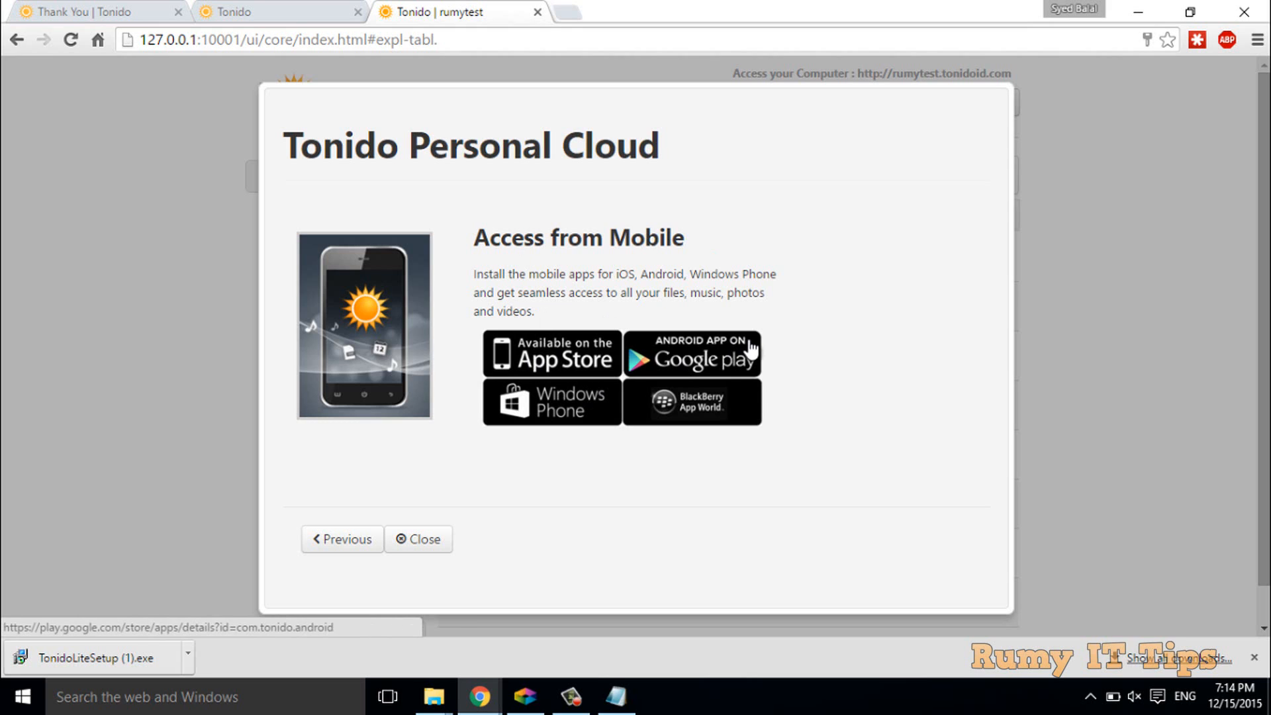
mouse_move(483, 497)
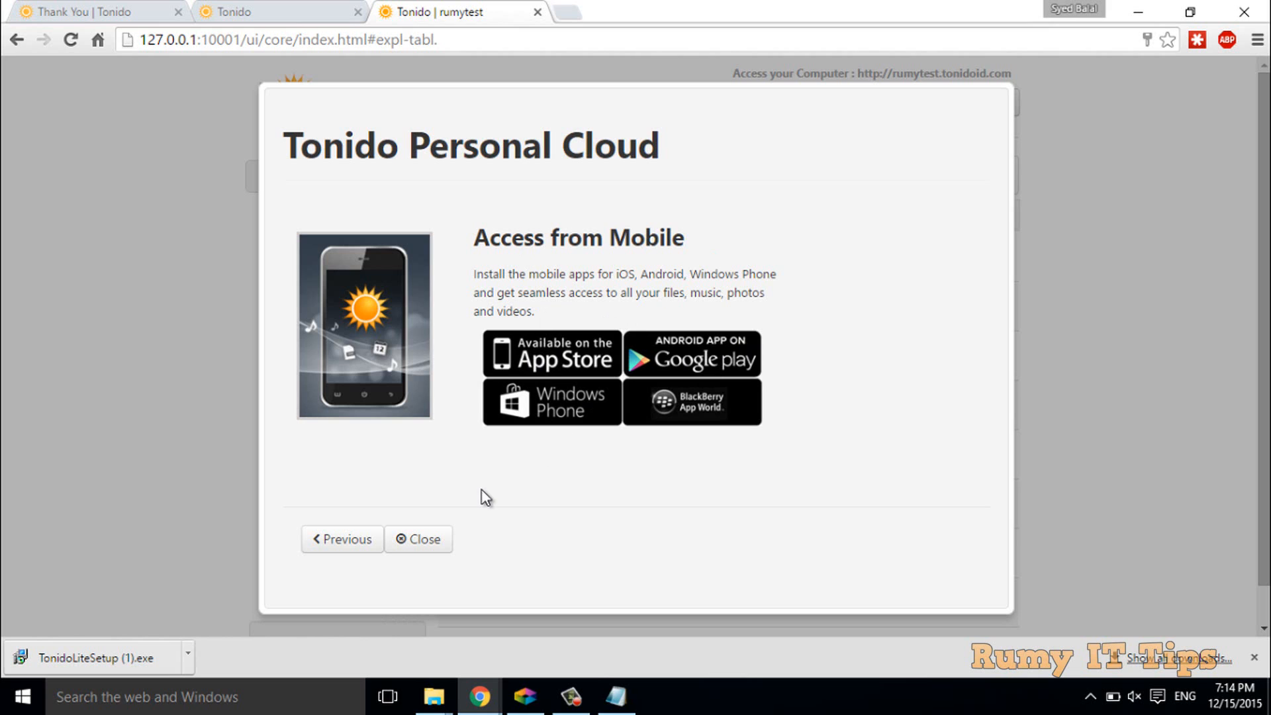
click(418, 539)
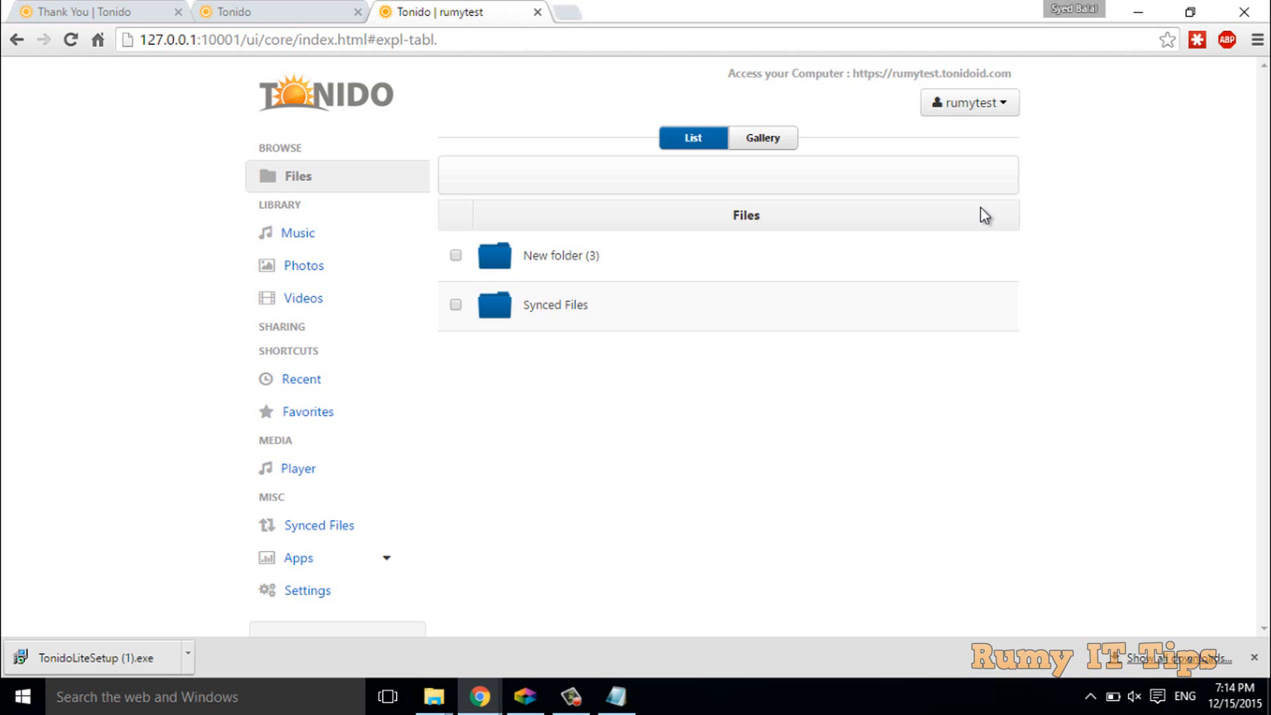
mouse_move(1220, 73)
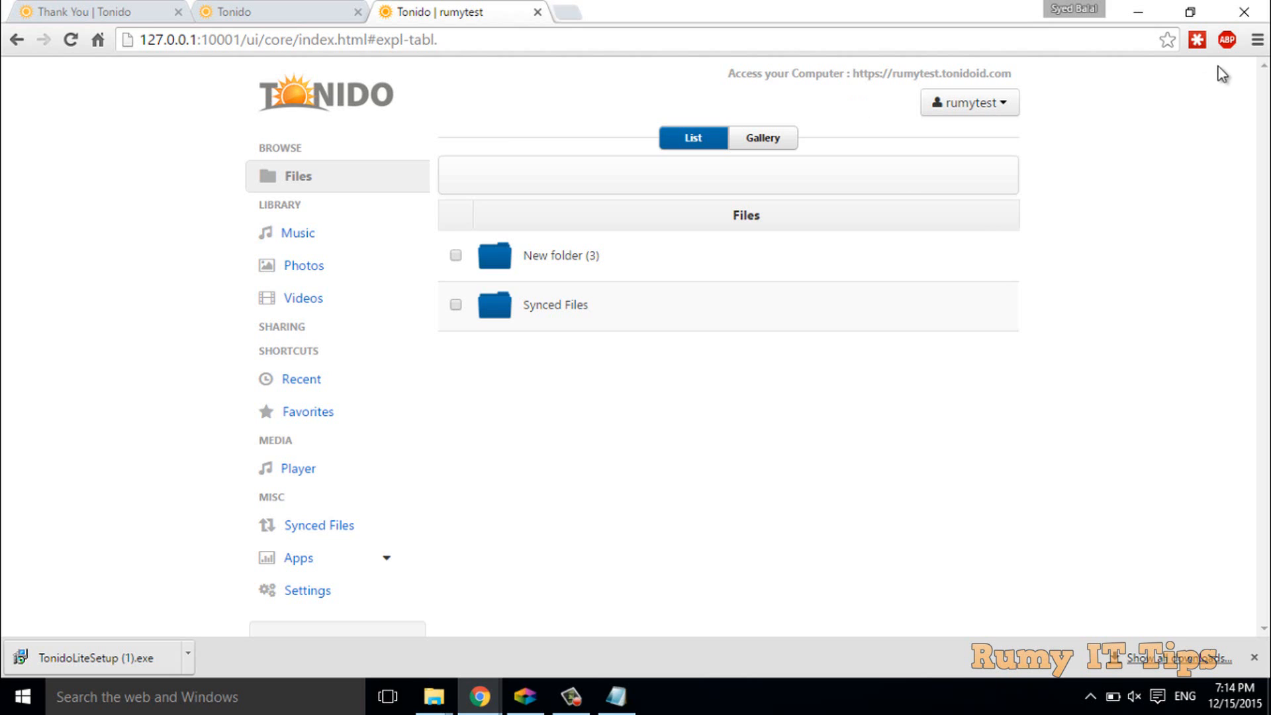
Open Chrome's hamburger menu over the Tonido file browser.
click(1256, 39)
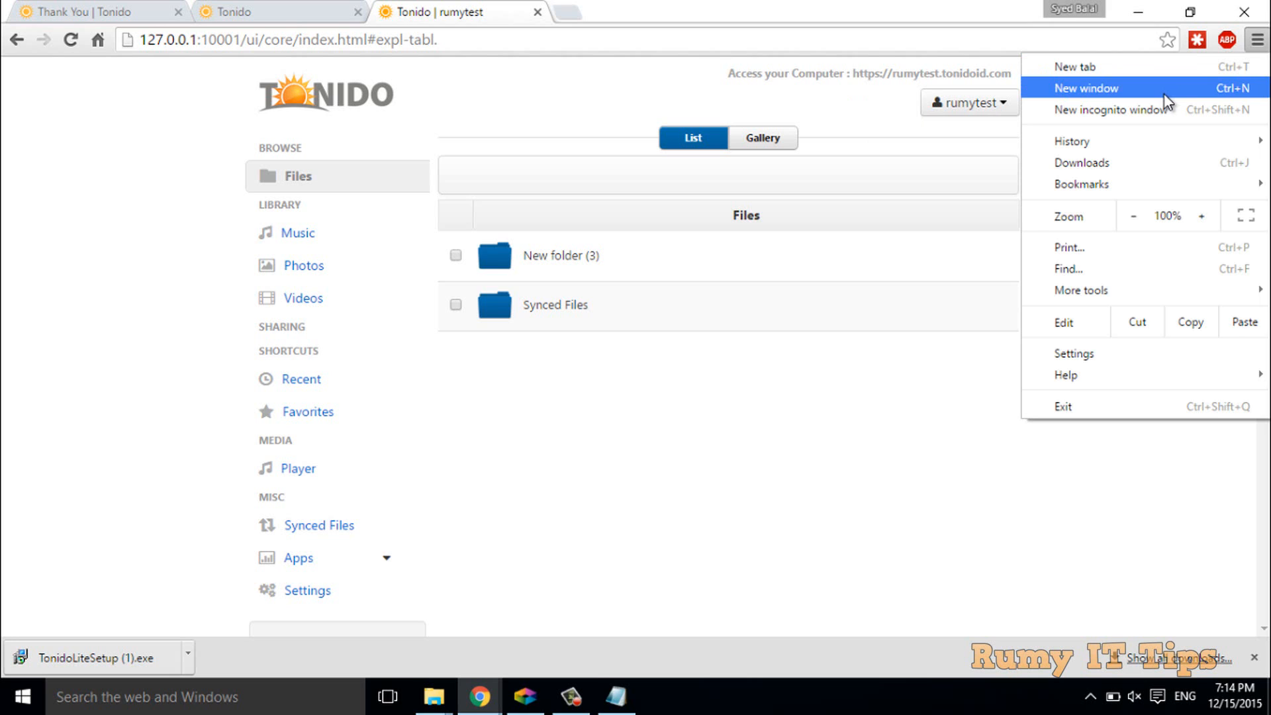
Load the Tonido remote URL (rumytest.tonidoid.com / 192.168.1.106:10001) in a new incognito window.
click(1111, 109)
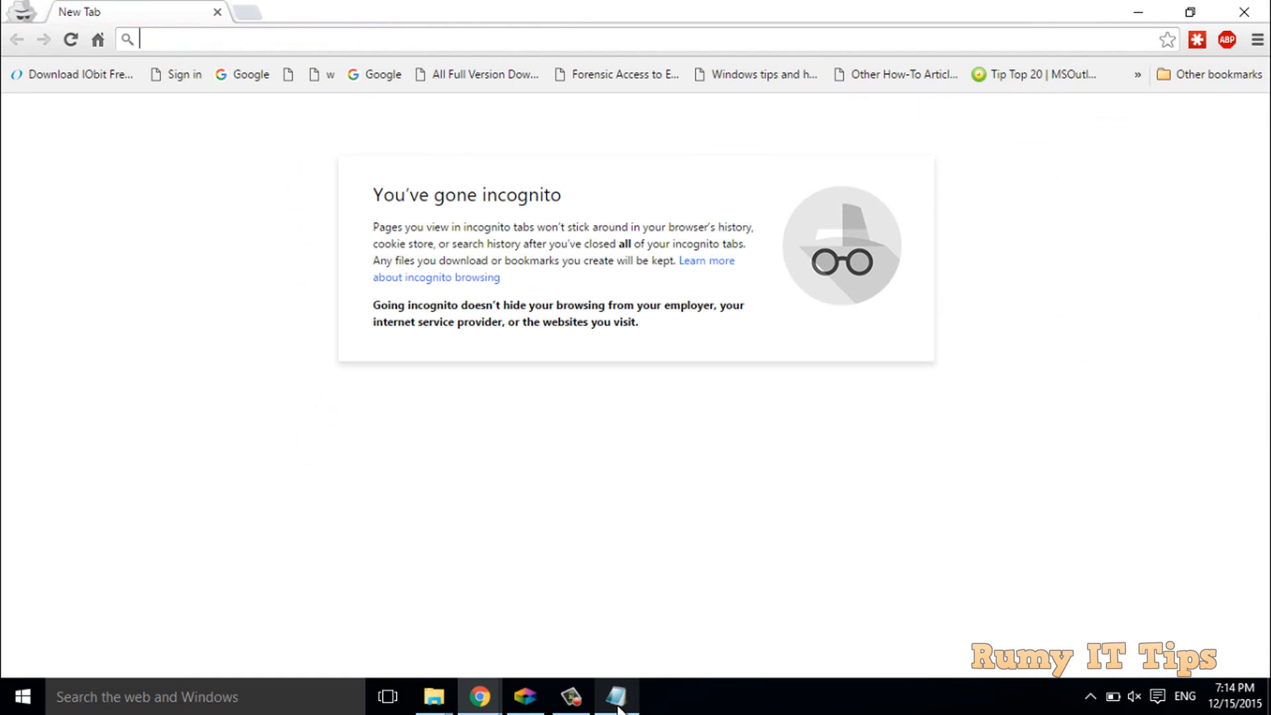
click(616, 696)
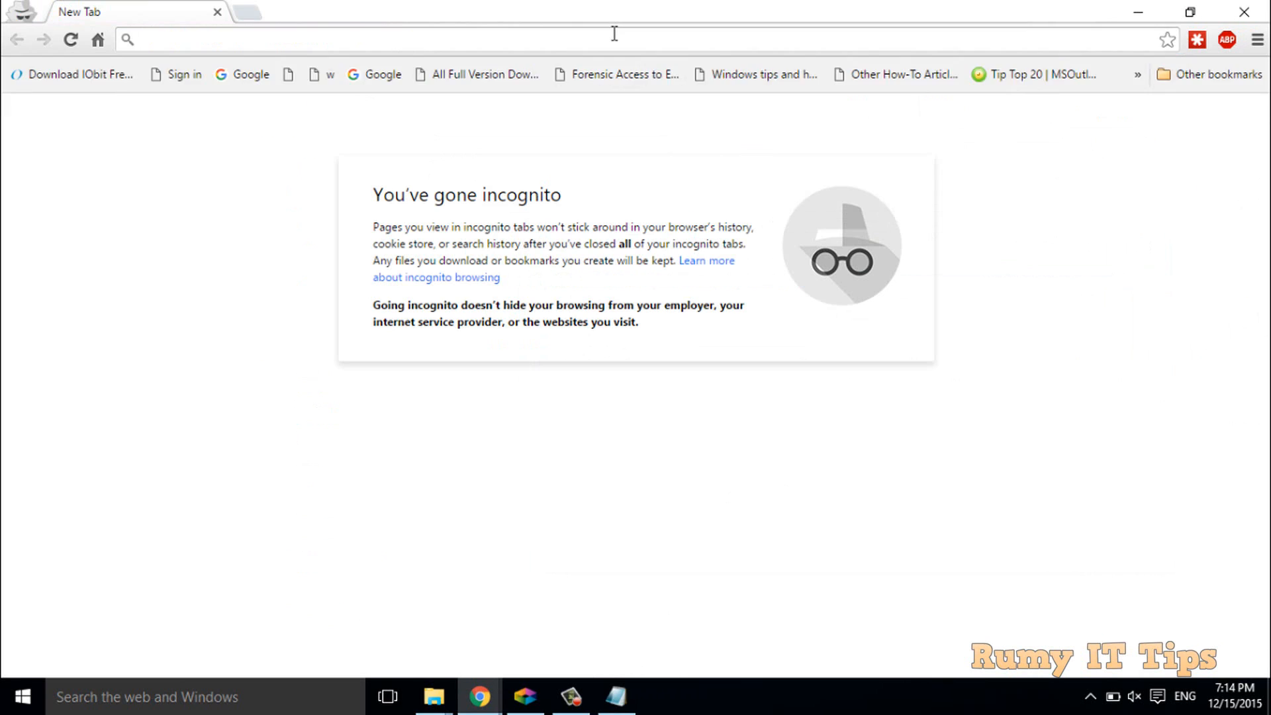
text(http://rumytest.tonidoid.com)
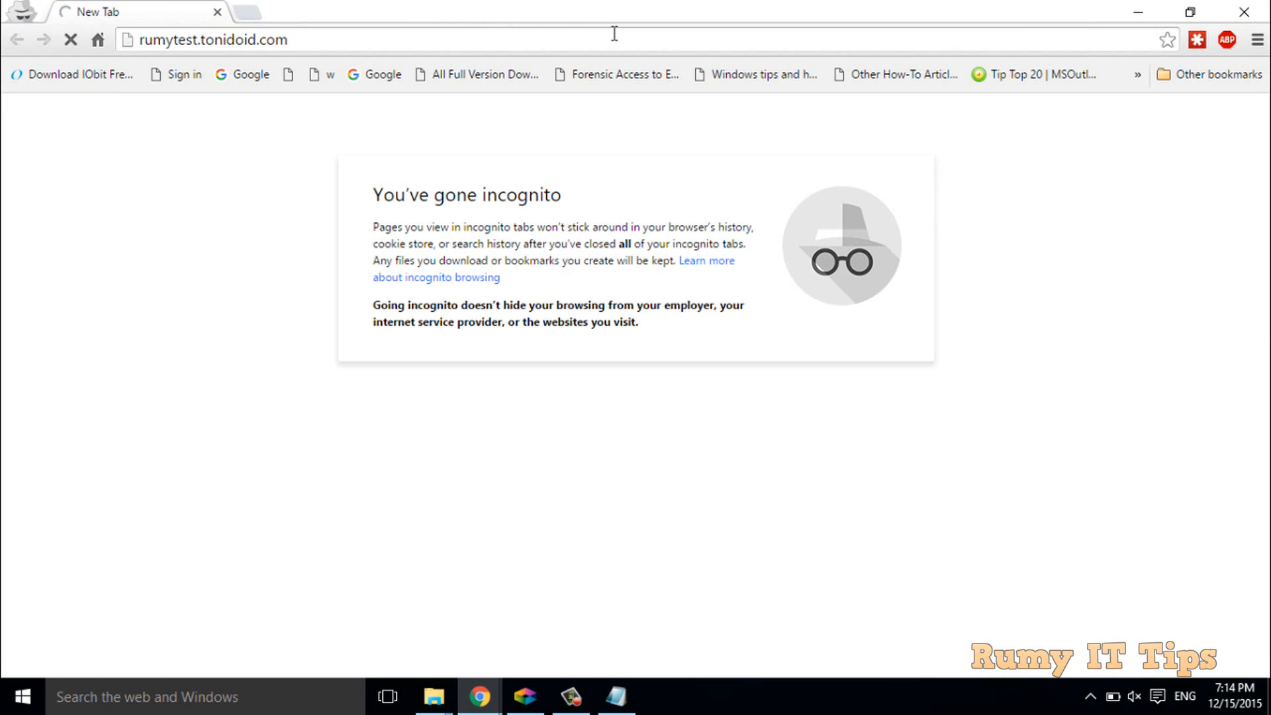
text(192.168.1.106:10001/ui/core/index.html)
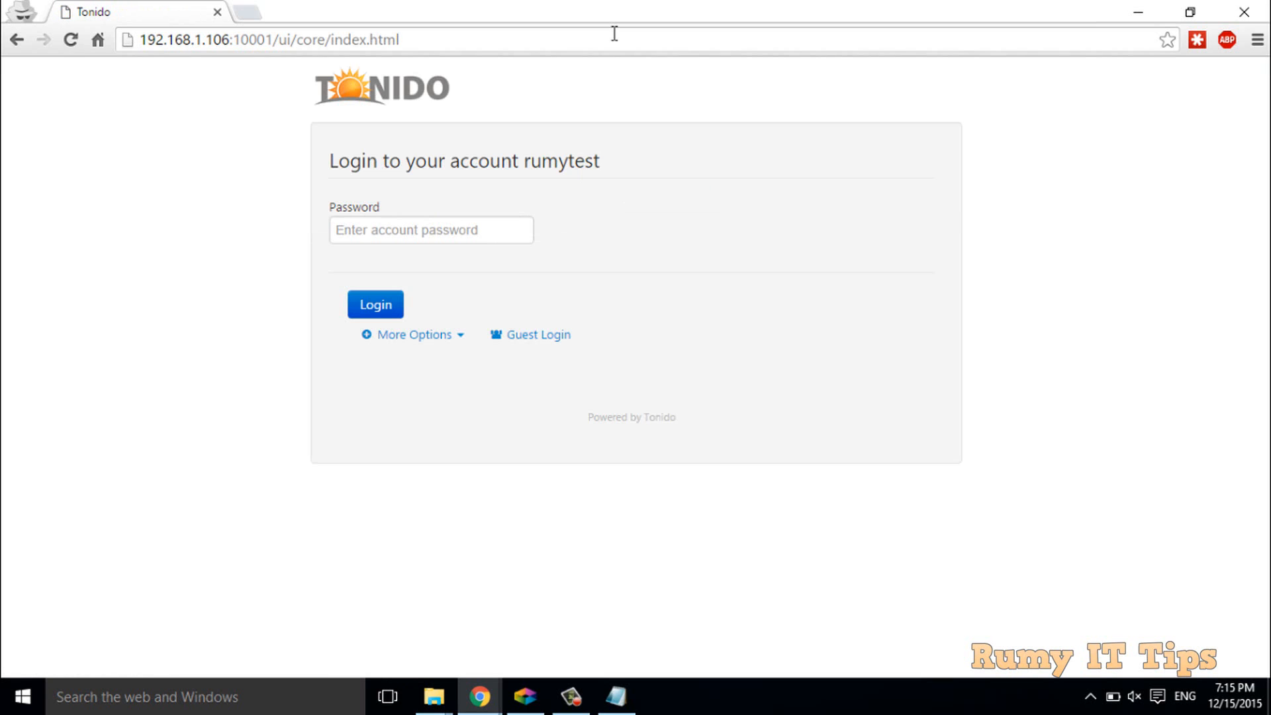
Log in as rumytest with the account password to reach the file browser.
click(431, 229)
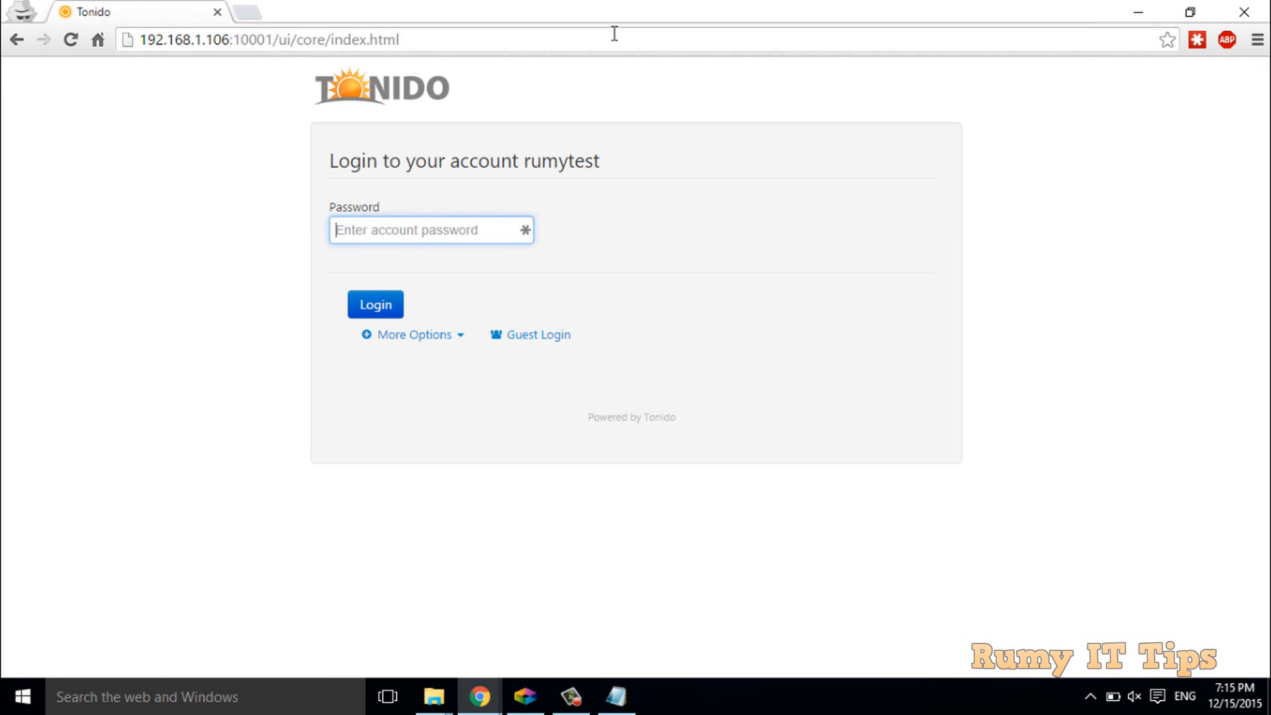
text(password)
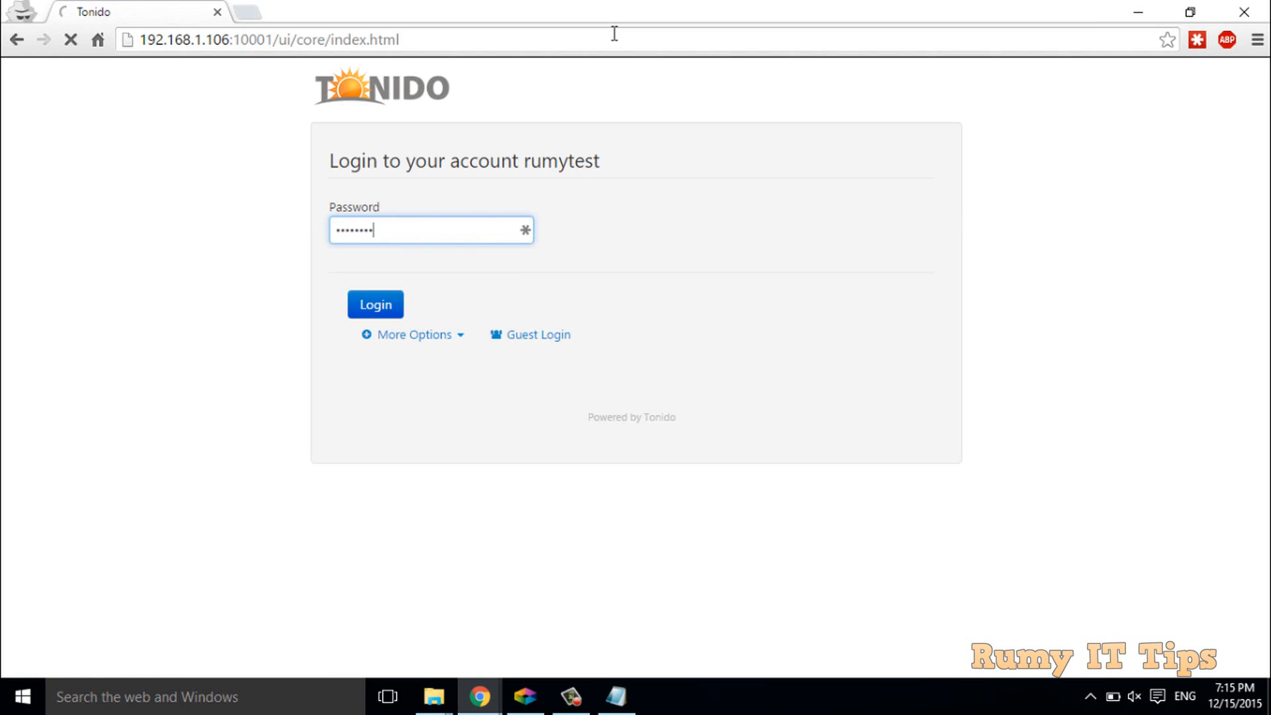
click(375, 304)
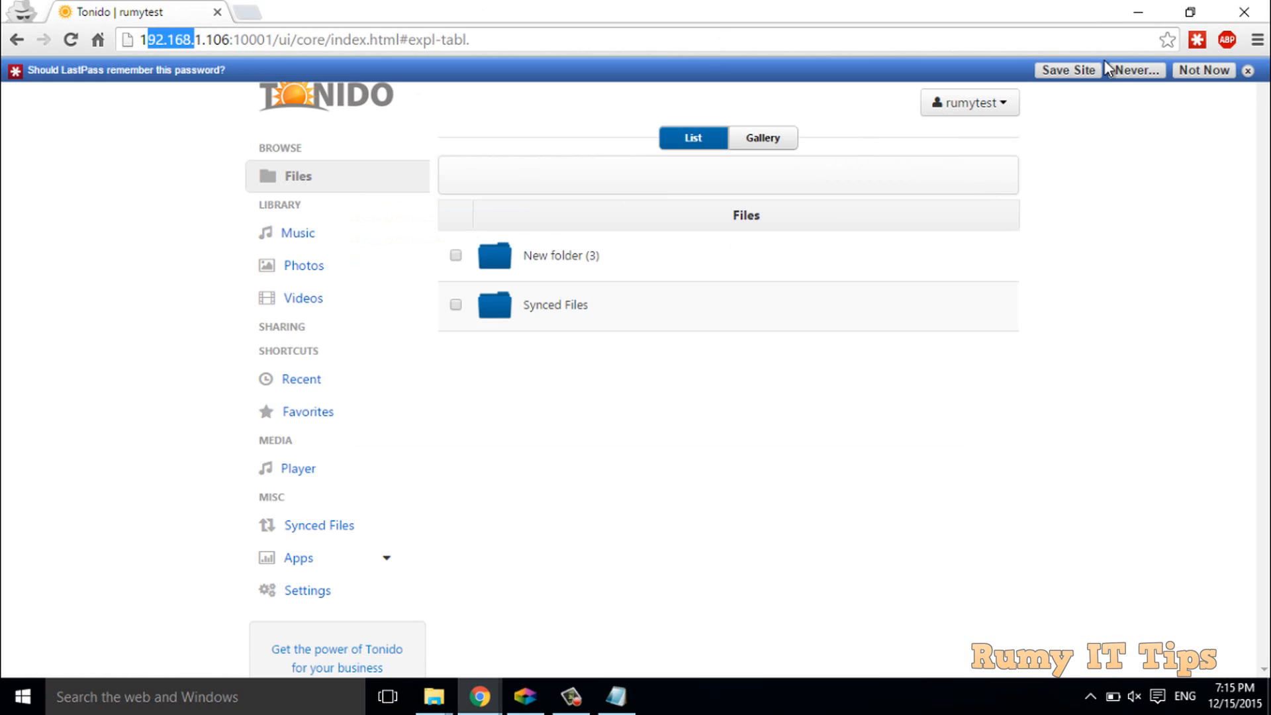
Decline LastPass password saving and open New folder (3) in the Files list.
click(1204, 70)
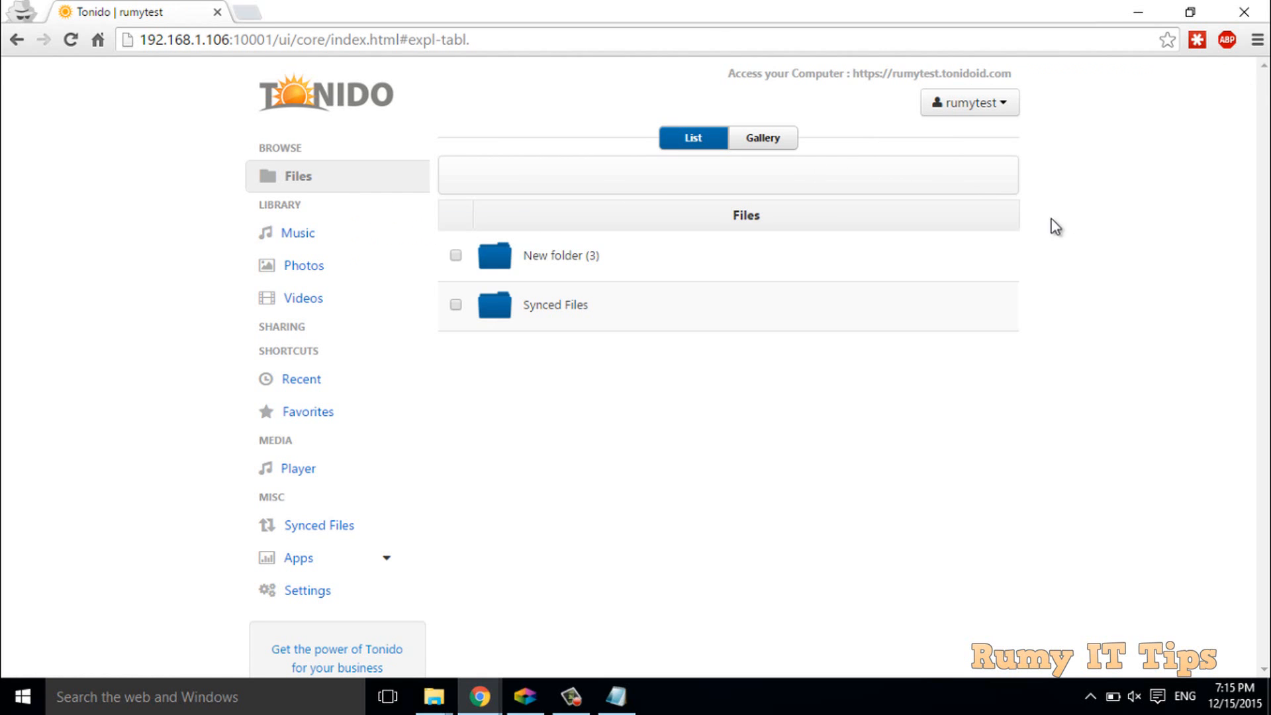
double_click(560, 255)
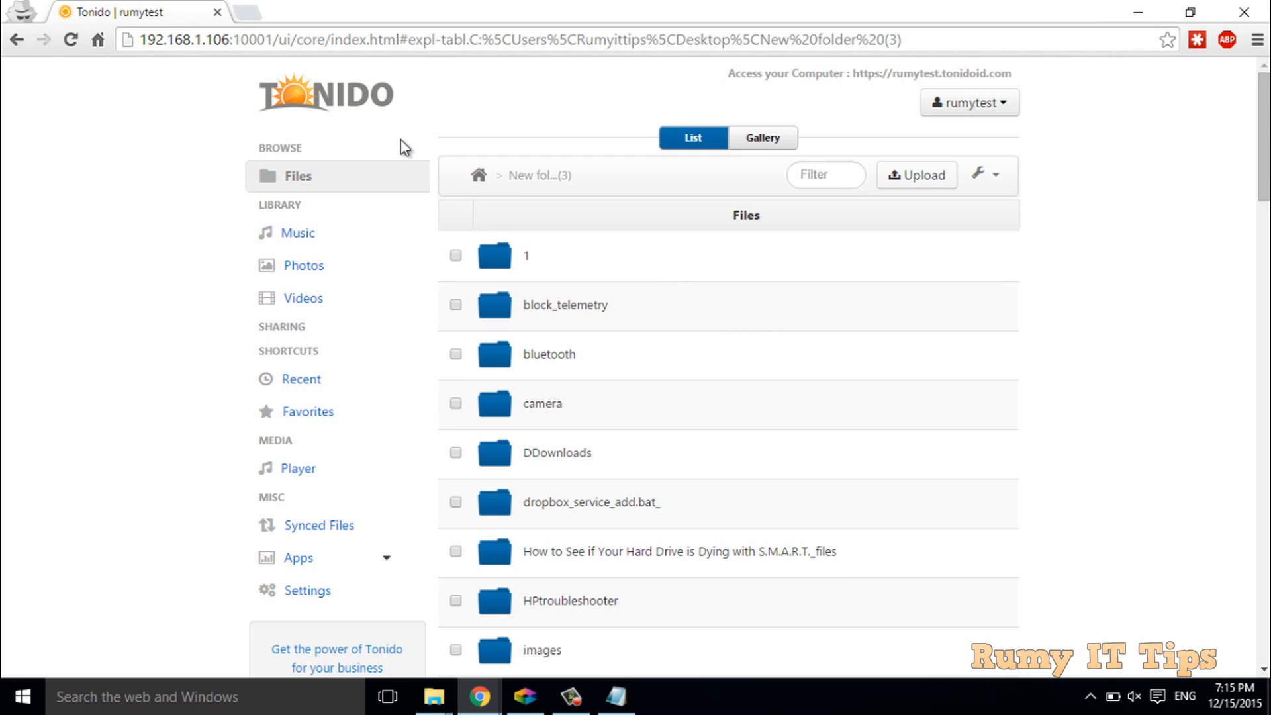
mouse_move(1100, 9)
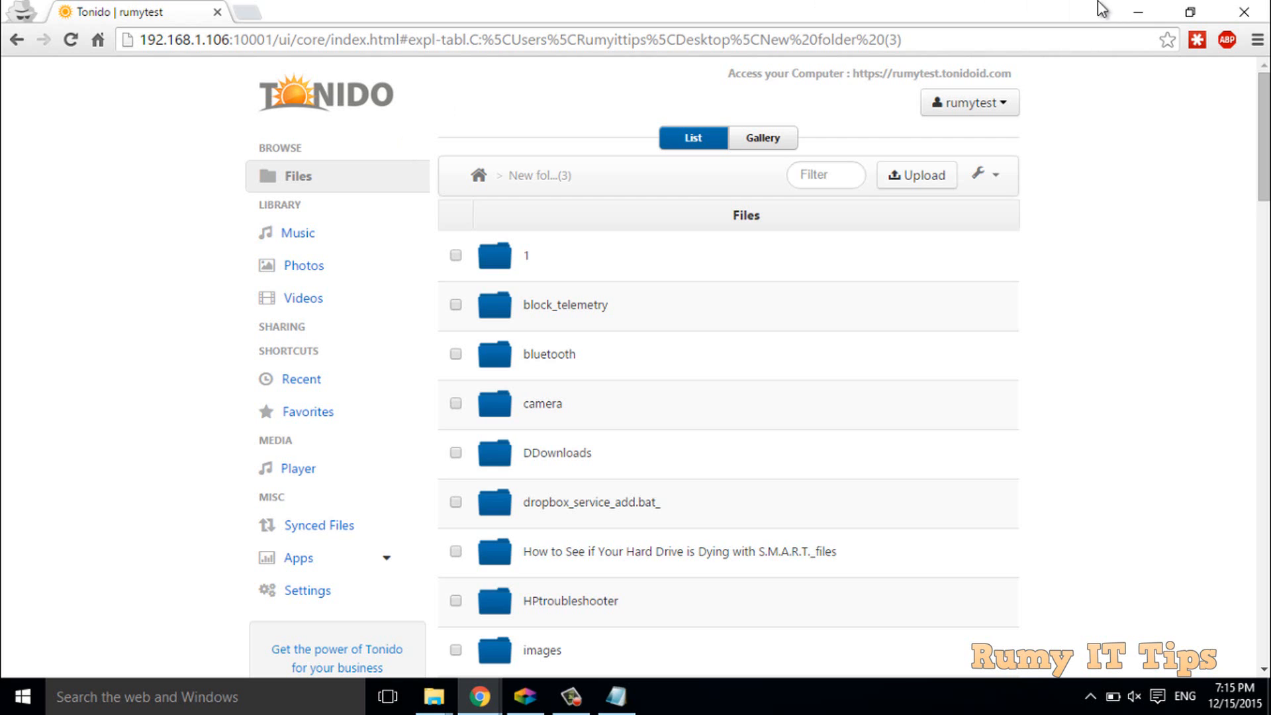